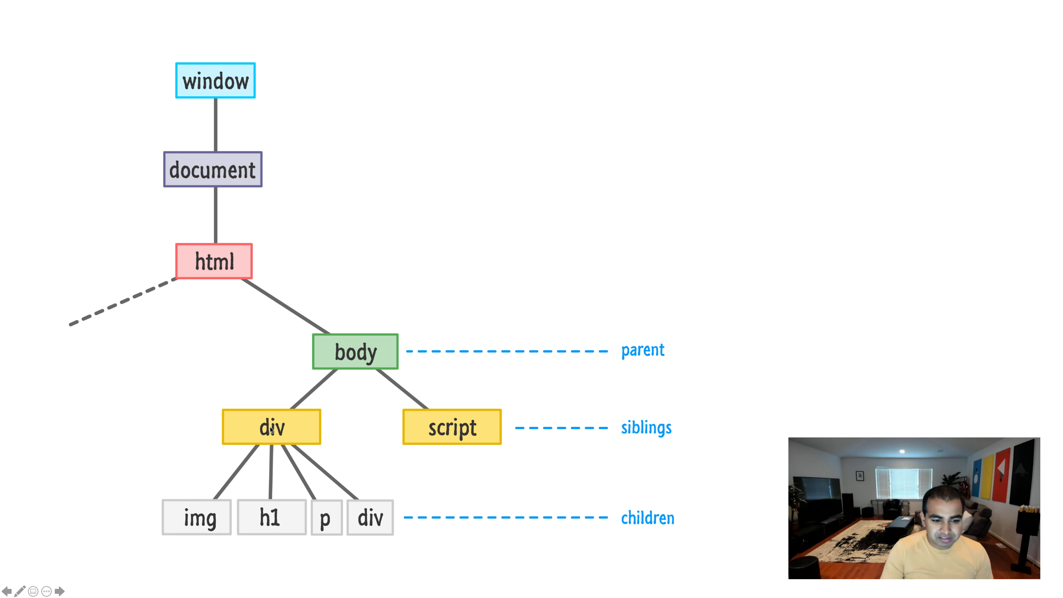
mouse_move(292, 439)
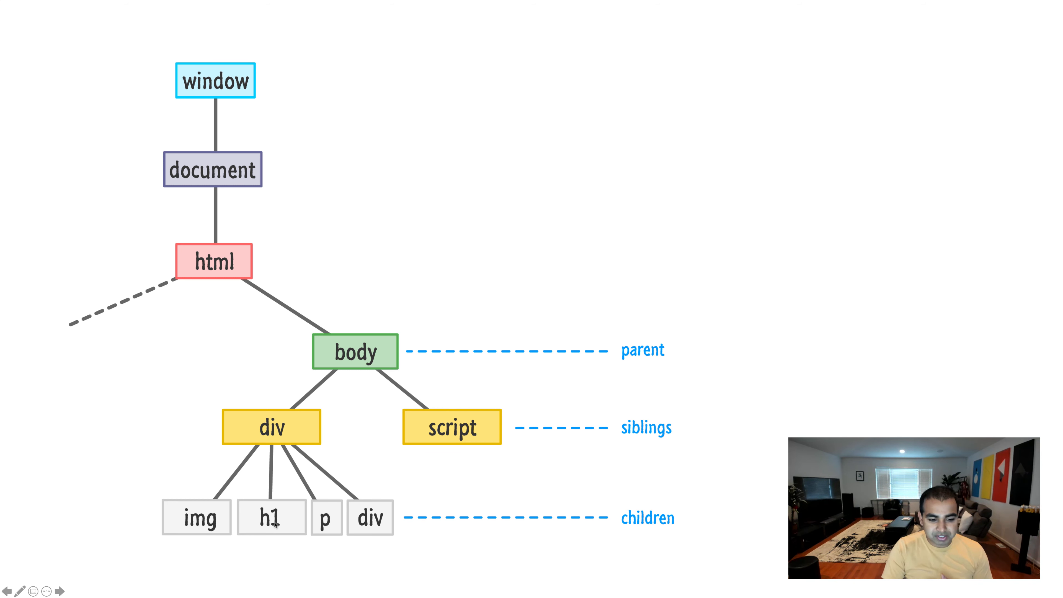
mouse_move(220, 414)
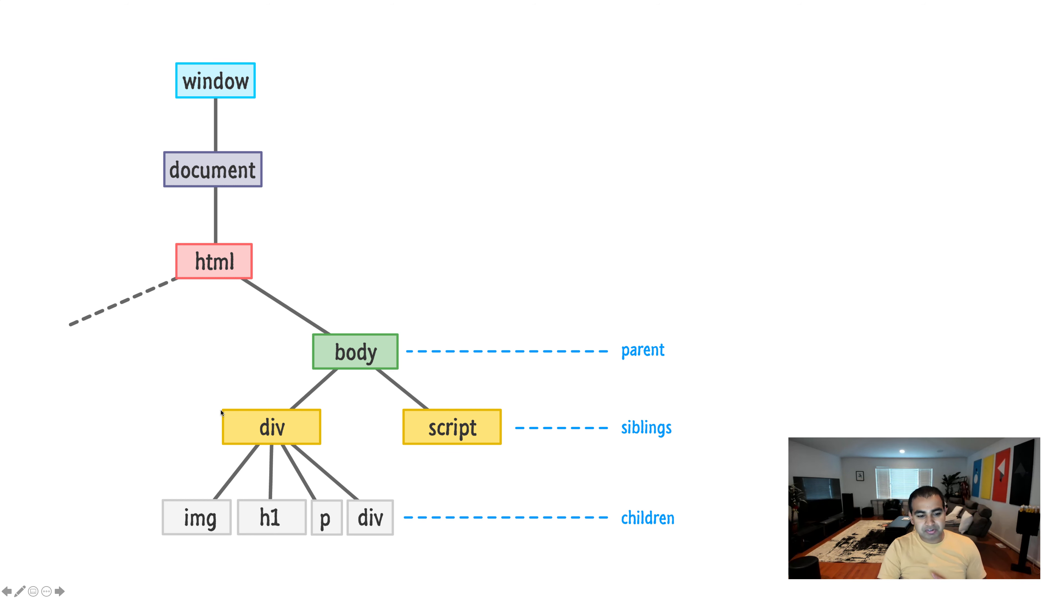
mouse_move(206, 440)
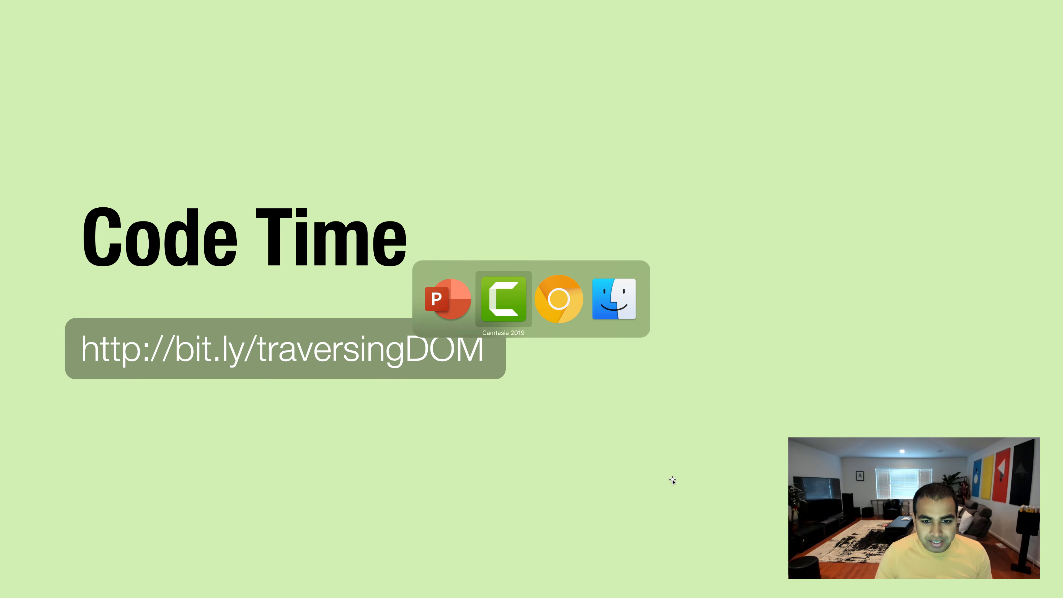
Bring Chrome forward and open DevTools on the Elements panel for the page
left_click(560, 300)
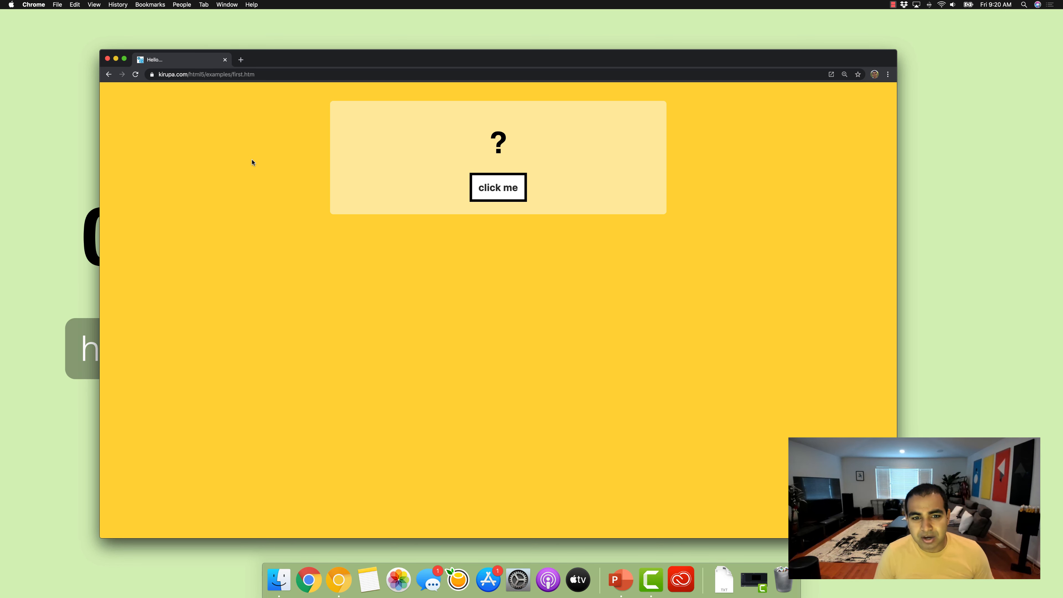
mouse_move(767, 127)
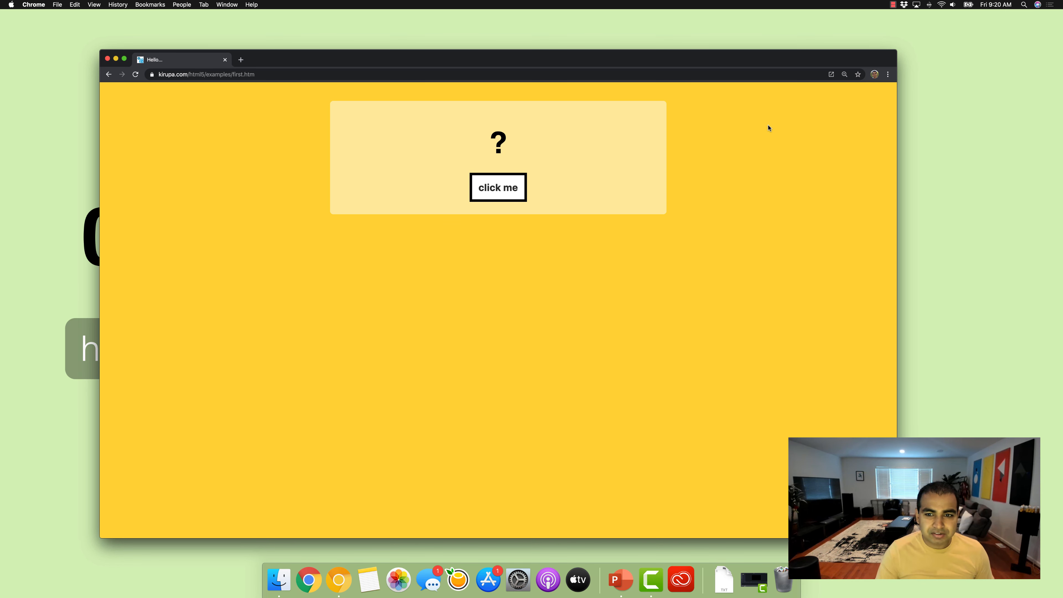
mouse_move(797, 225)
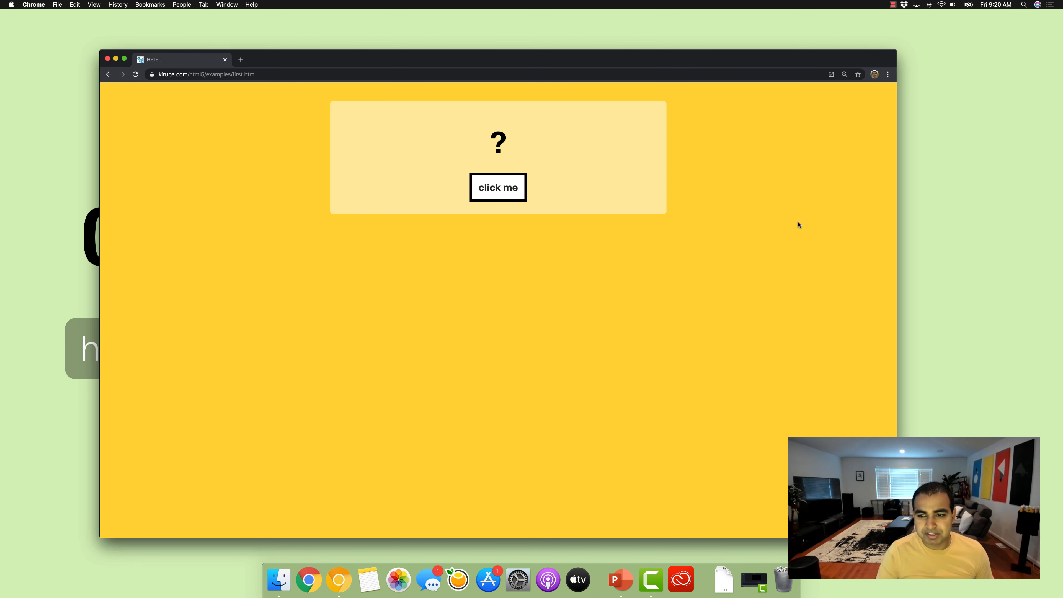
key("F12")
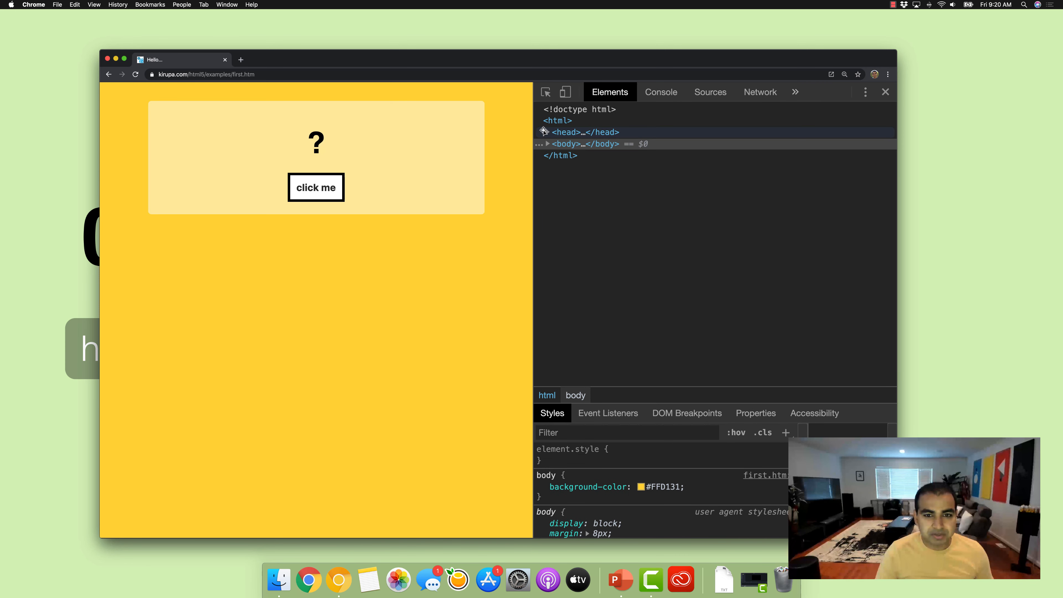
Expand the head, body and div nodes in Elements, then switch to the empty Console
left_click(563, 133)
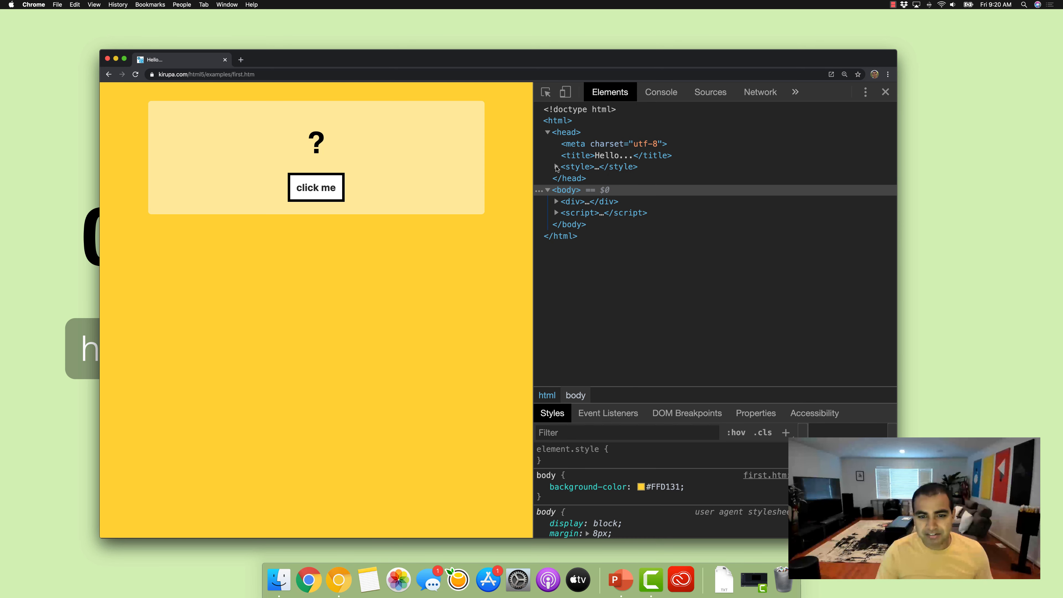
left_click(555, 201)
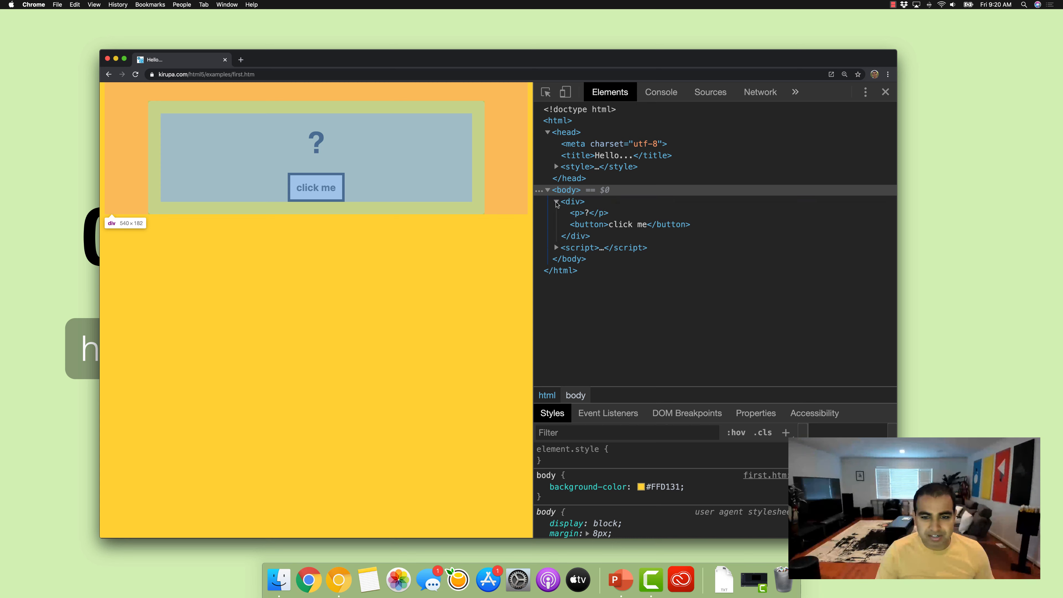
left_click(570, 201)
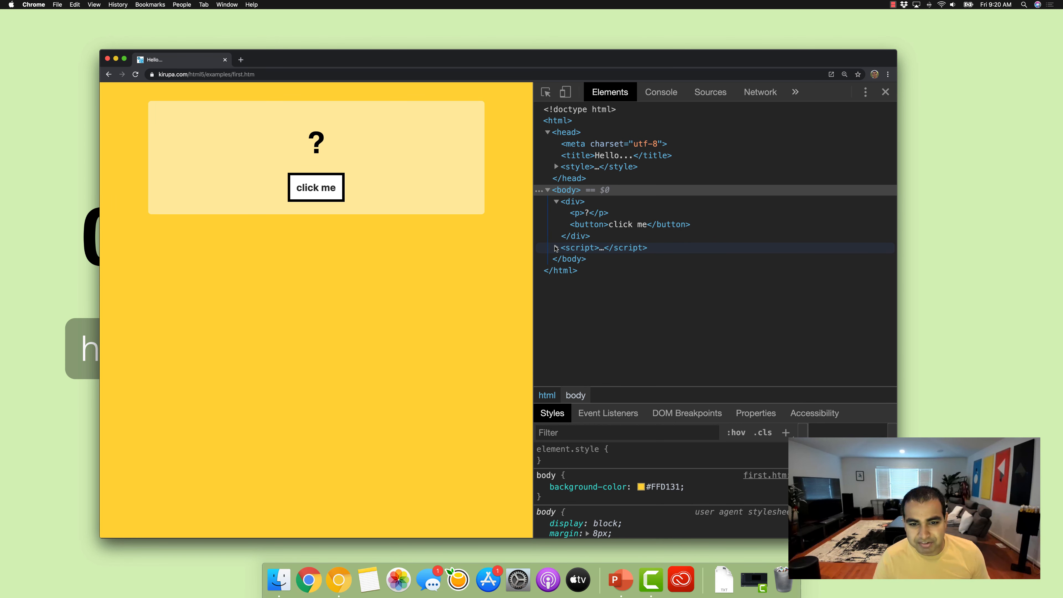
left_click(316, 187)
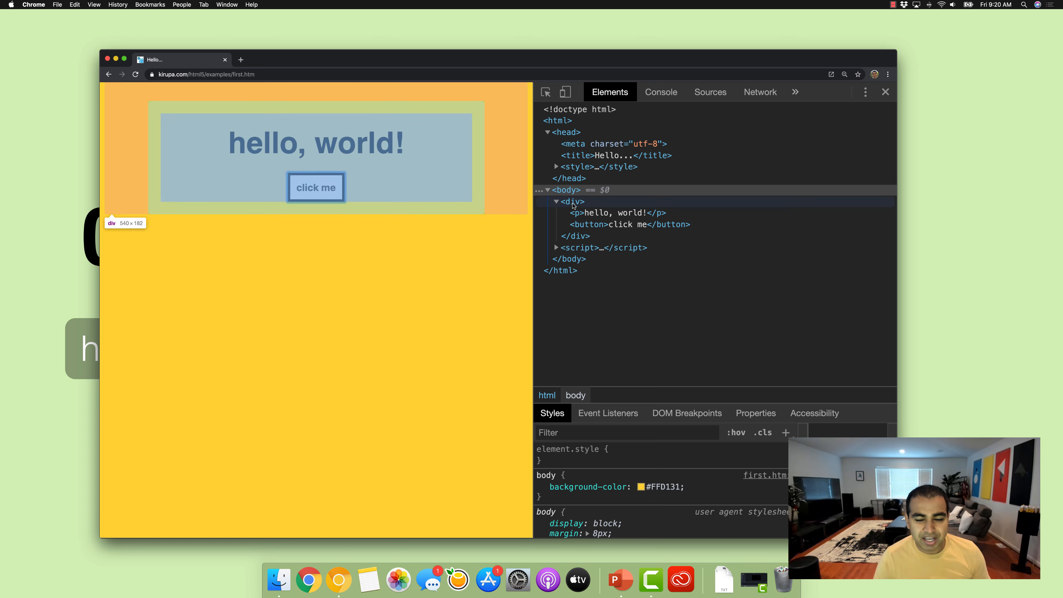
mouse_move(340, 244)
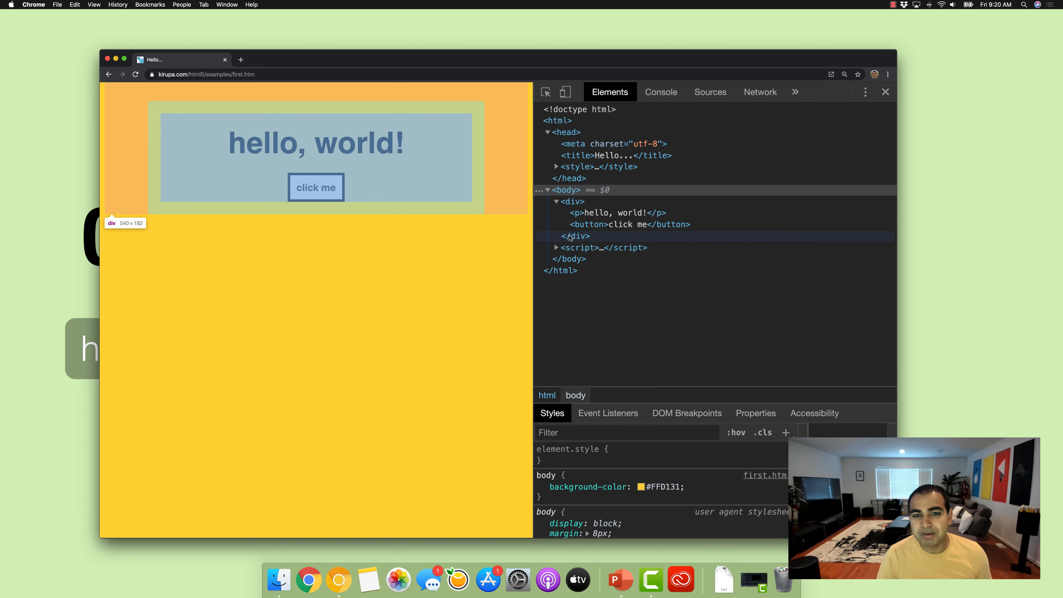
left_click(661, 92)
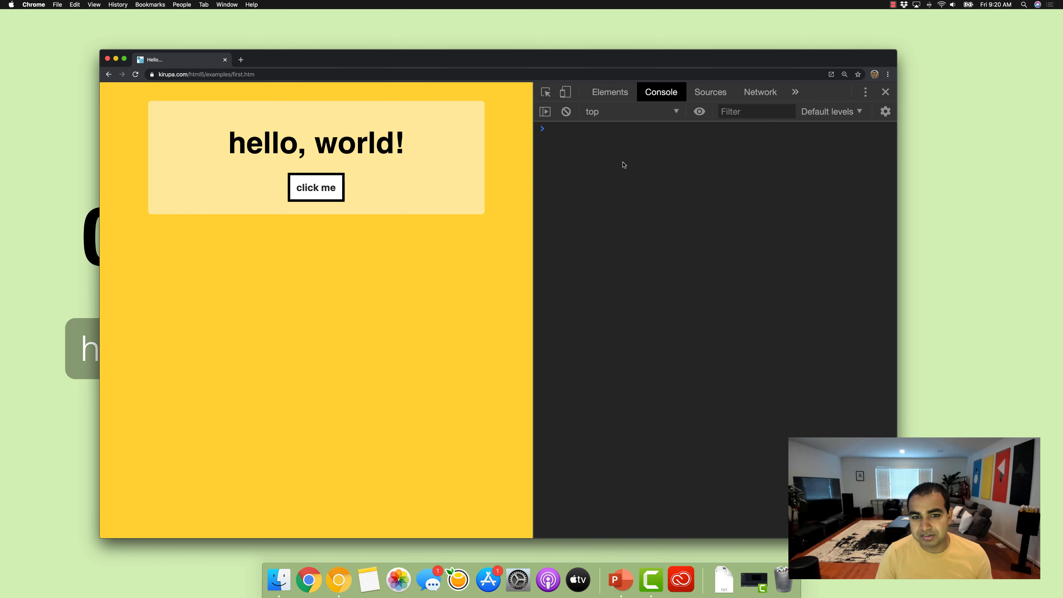
mouse_move(411, 251)
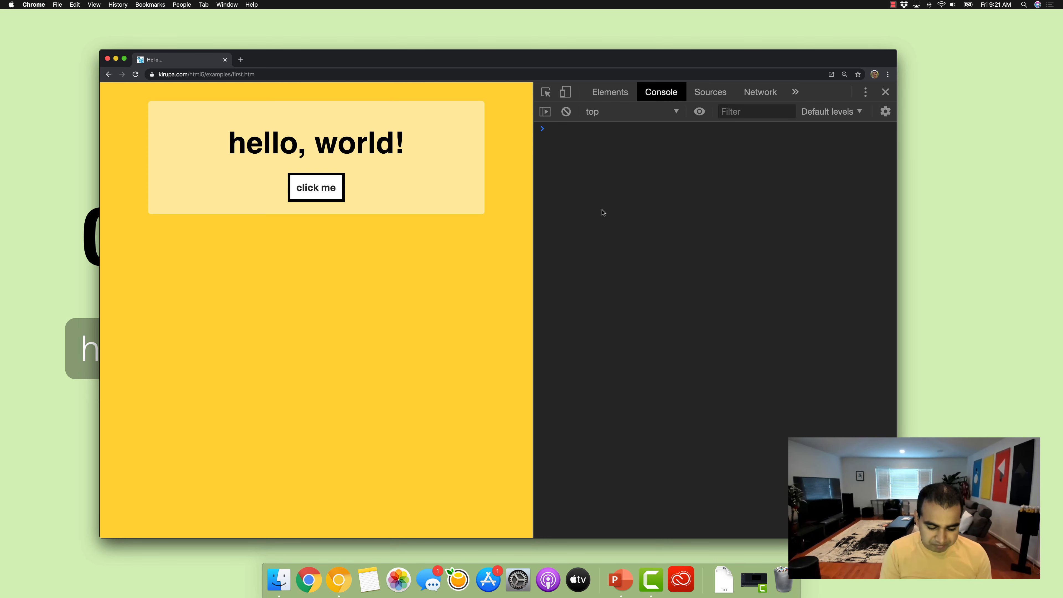
Run let bodyElement = document.body; then evaluate bodyElement in the console
type("let bodyEl")
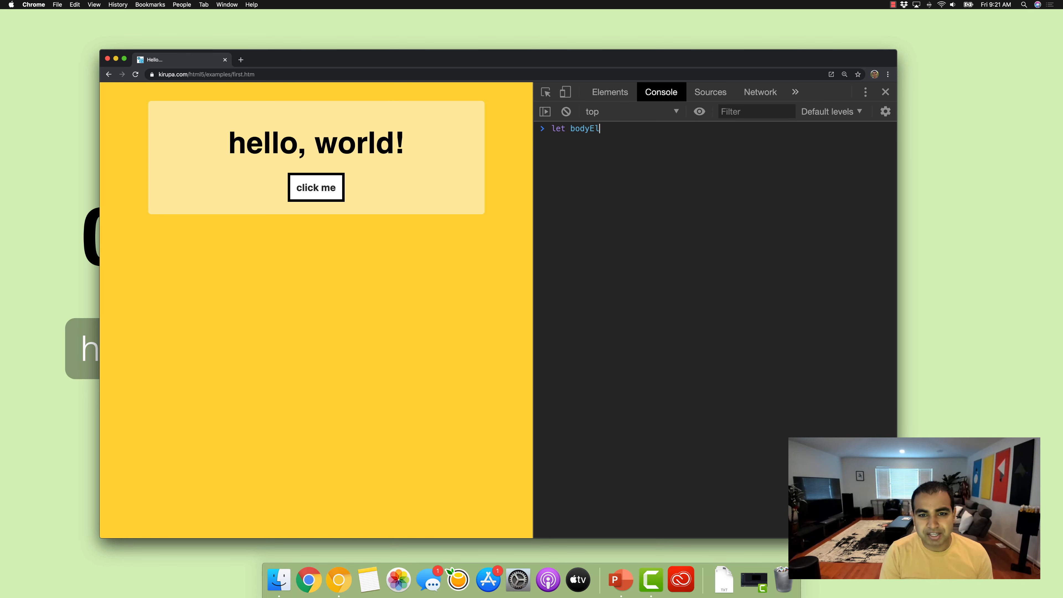
type("ement = document.")
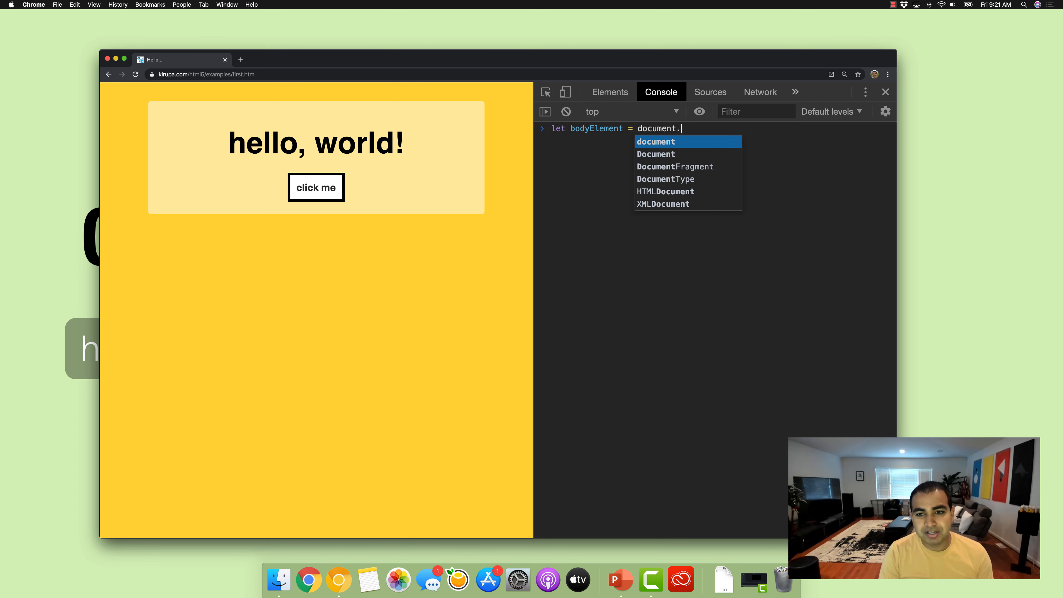
key("Enter")
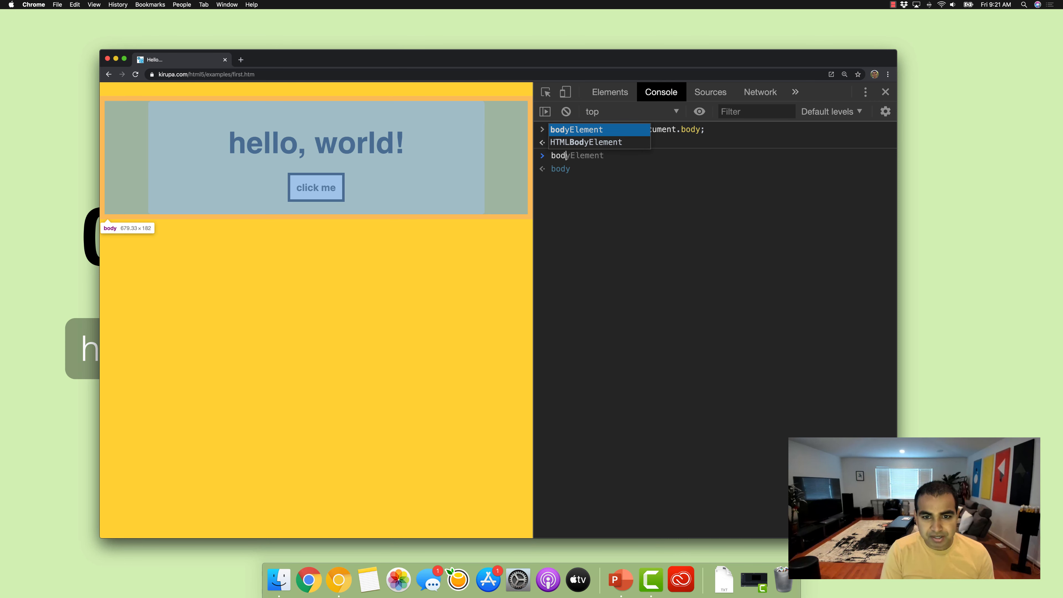
key("Enter")
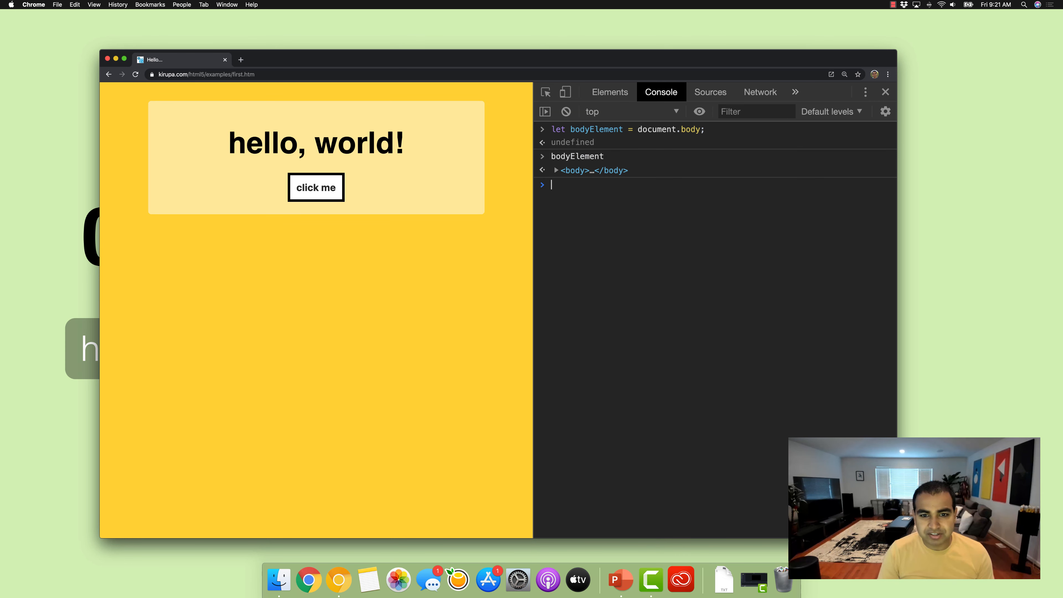
Expand the logged body to reveal its div with p and button, then collapse it
left_click(555, 170)
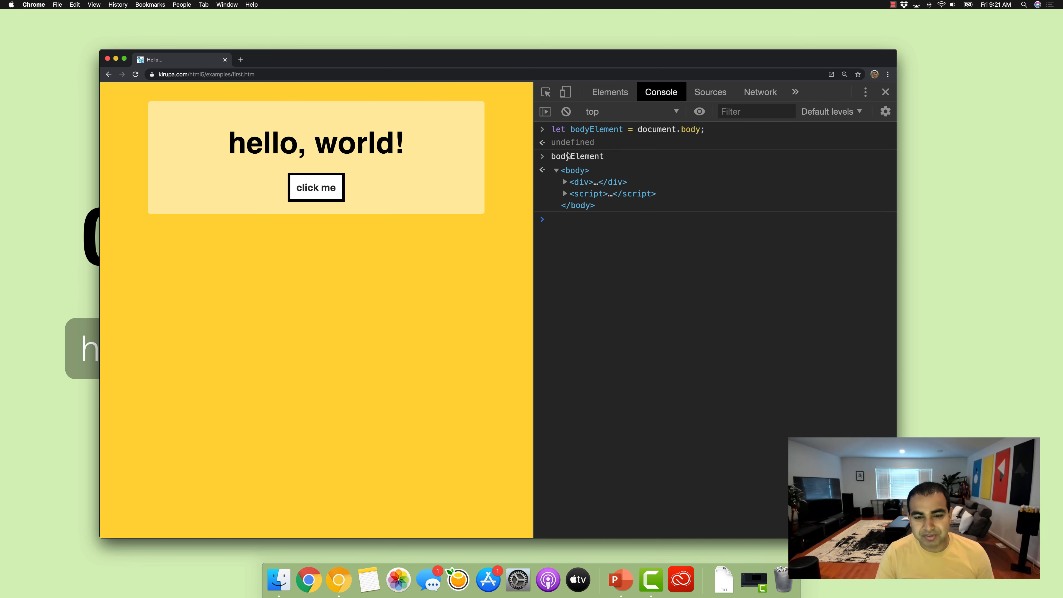
left_click(564, 182)
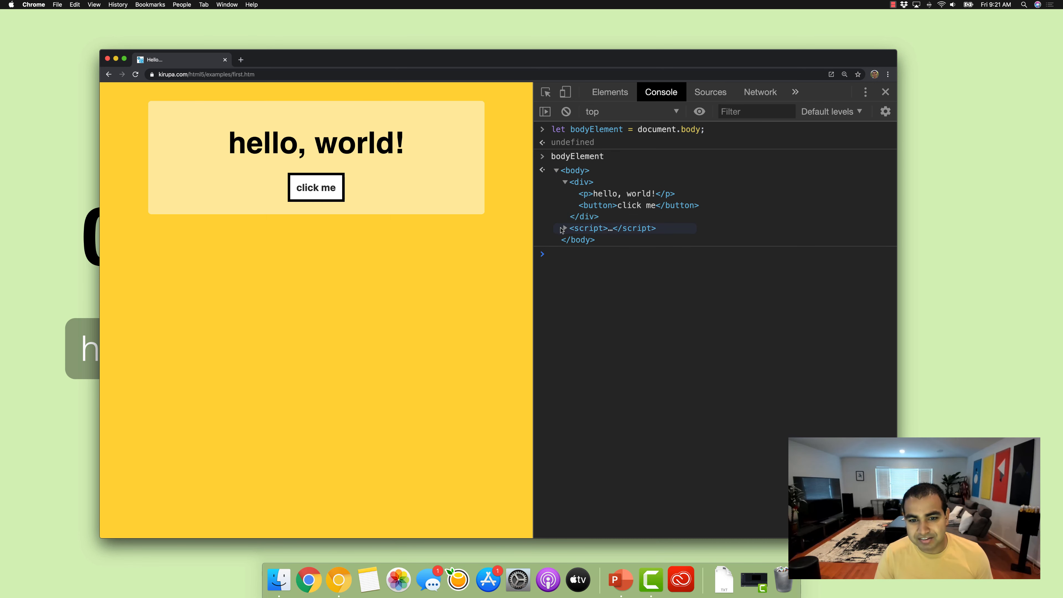
left_click(564, 228)
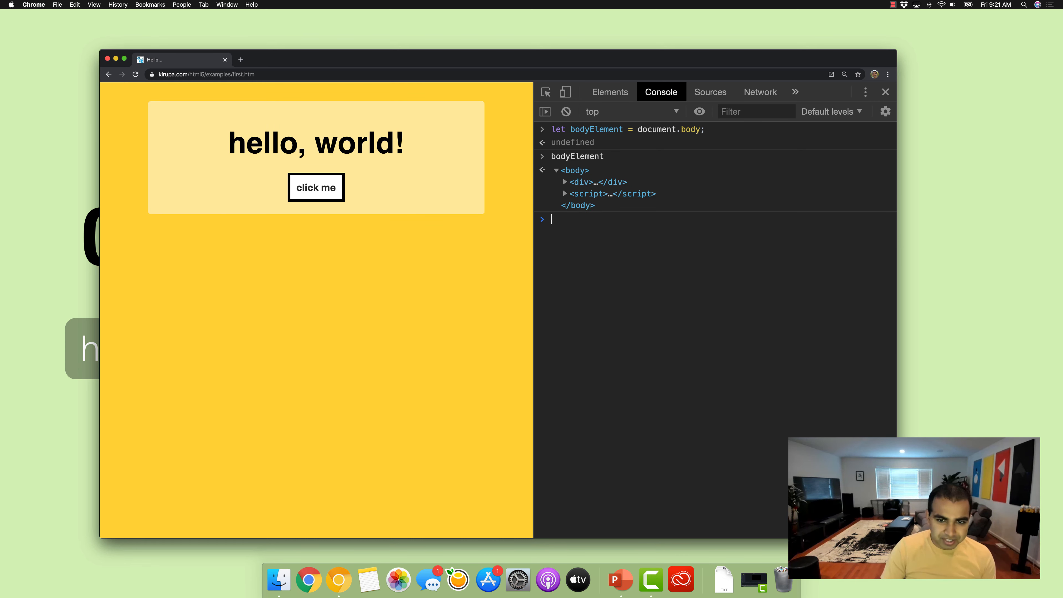
Evaluate bodyElement.firstChild and inspect the returned #text node
type("bodyWlwm")
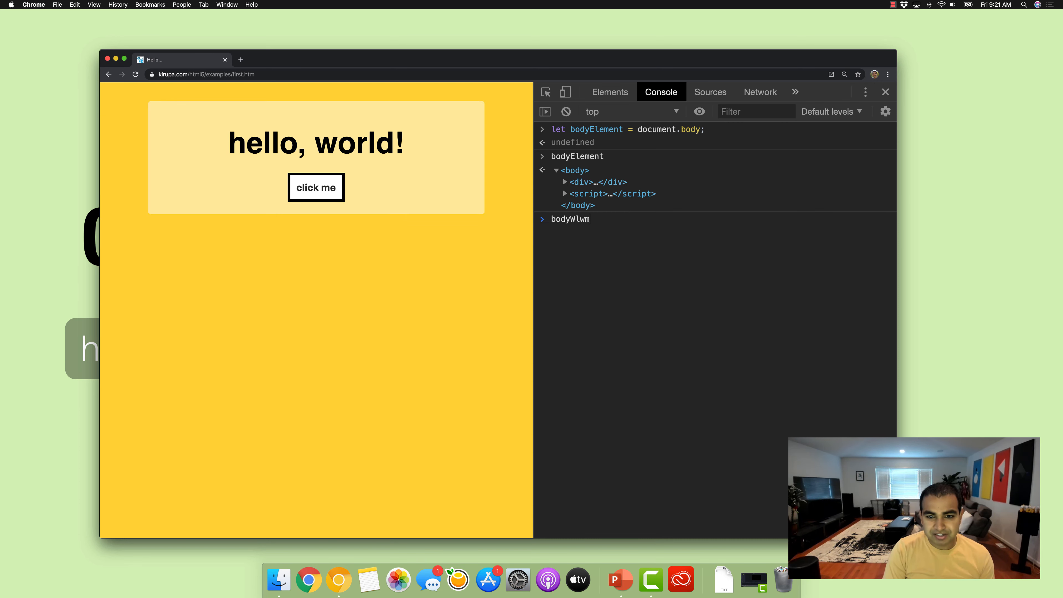
type("bodyElement.b")
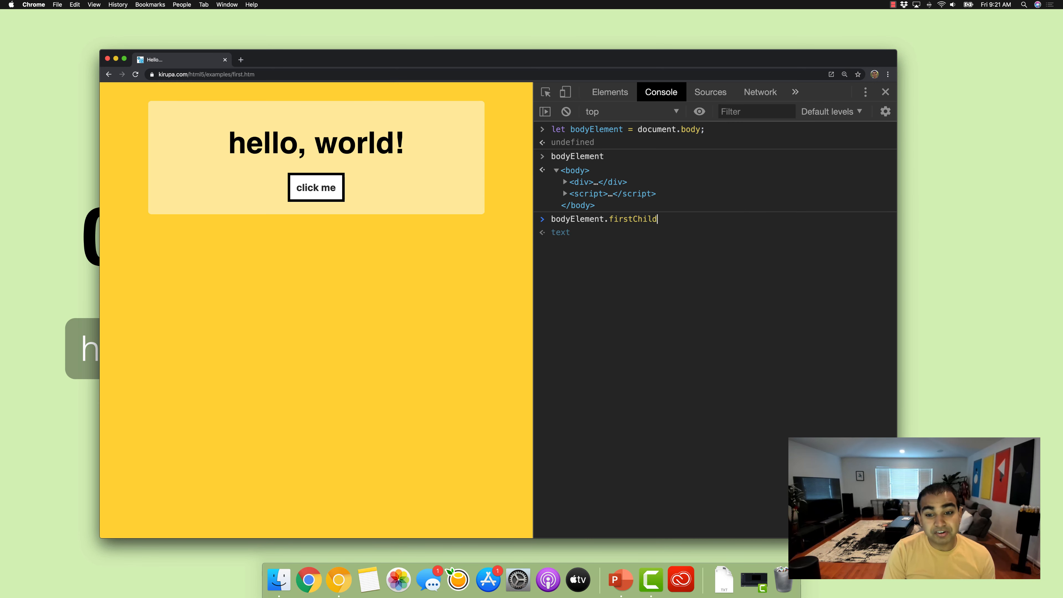
key("Enter")
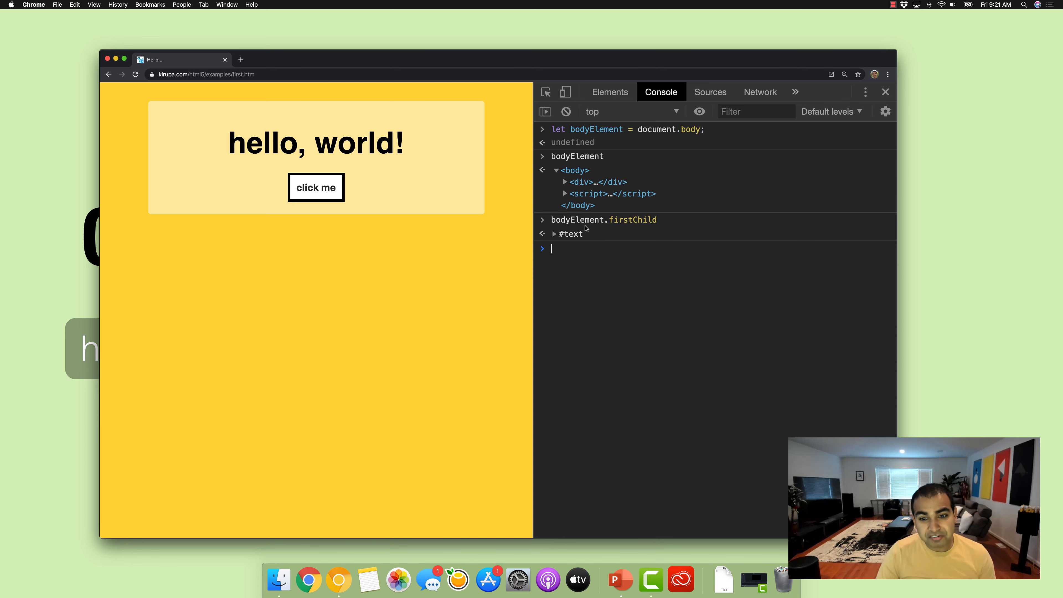
left_click(553, 234)
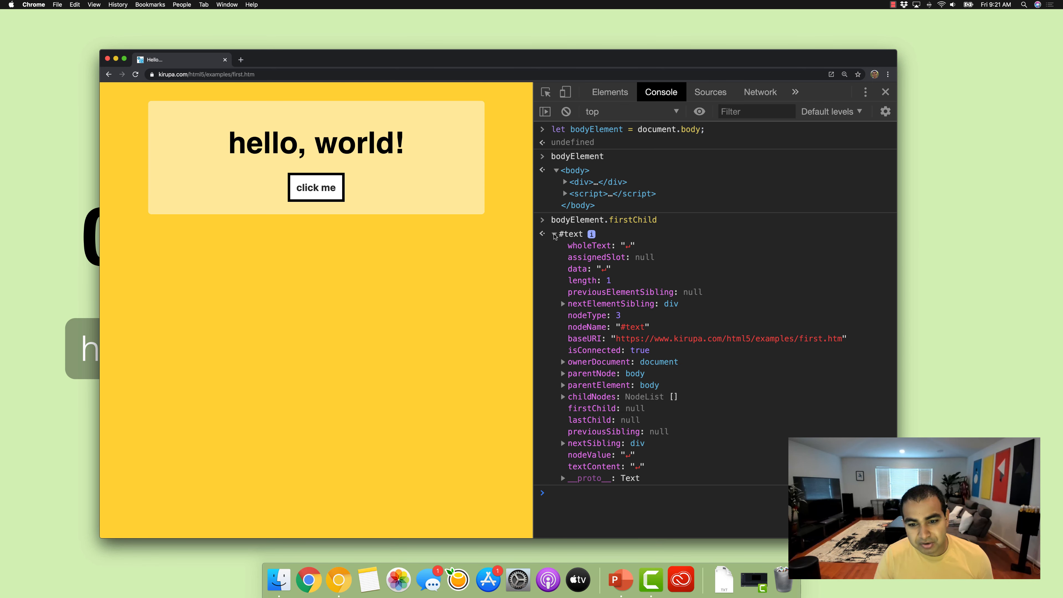
mouse_move(569, 246)
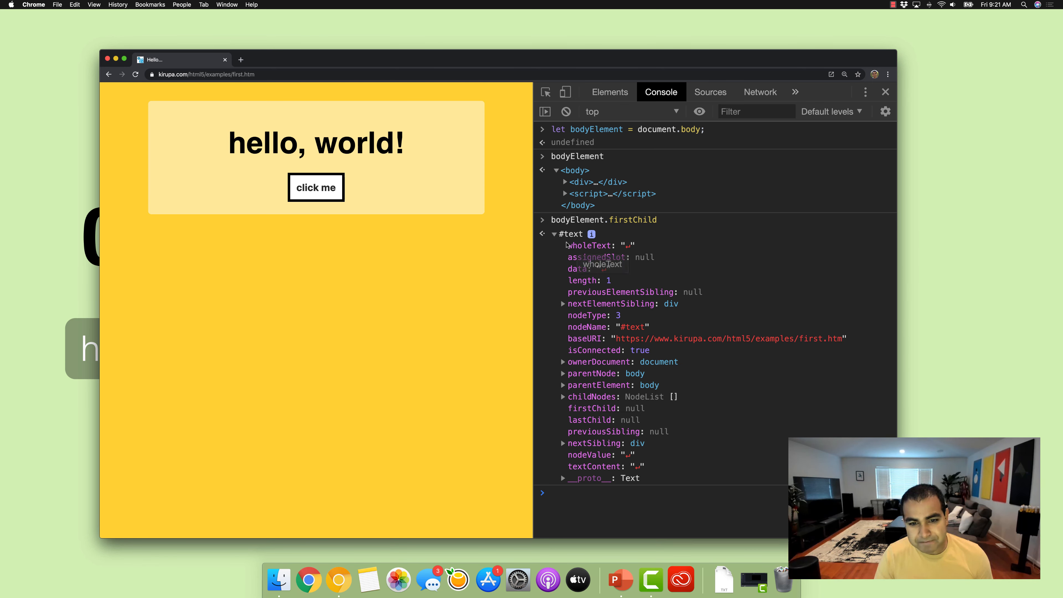
left_click(554, 233)
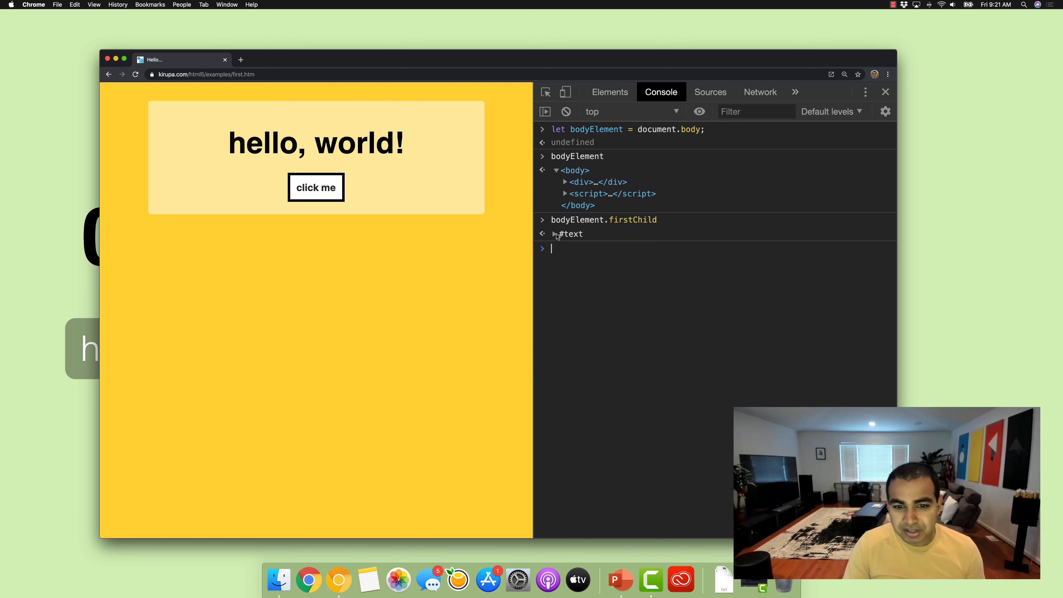
mouse_move(574, 180)
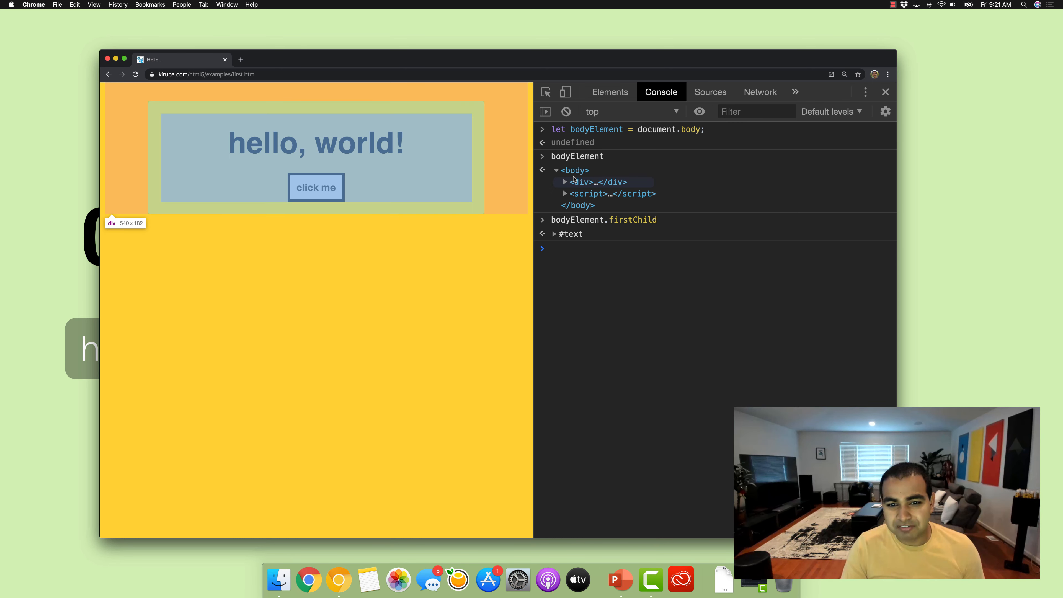
mouse_move(619, 292)
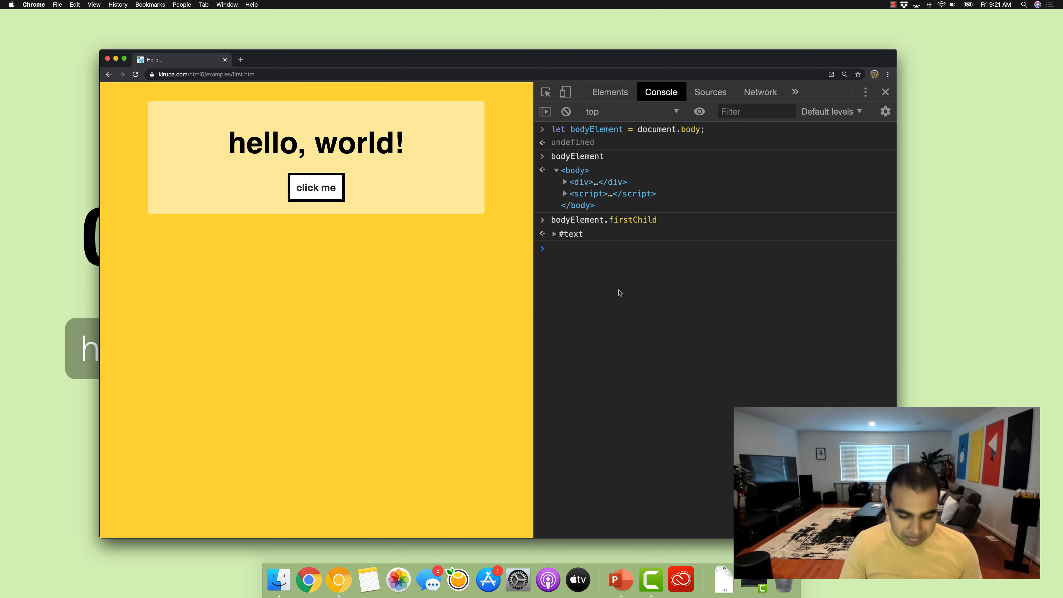
Evaluate bodyElement.firstElementChild and expand the returned div
key("Enter")
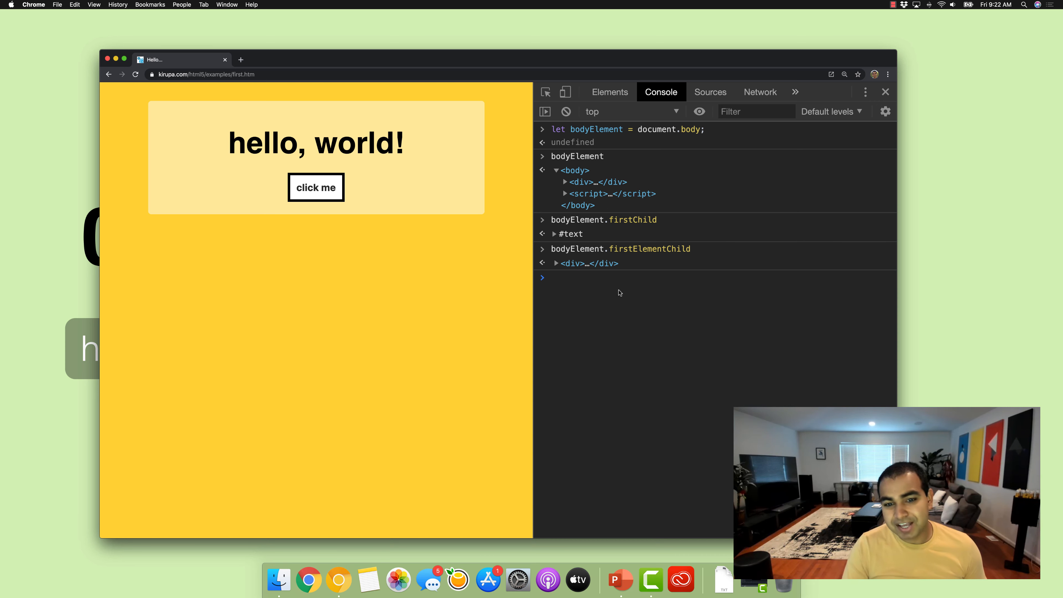
left_click(555, 264)
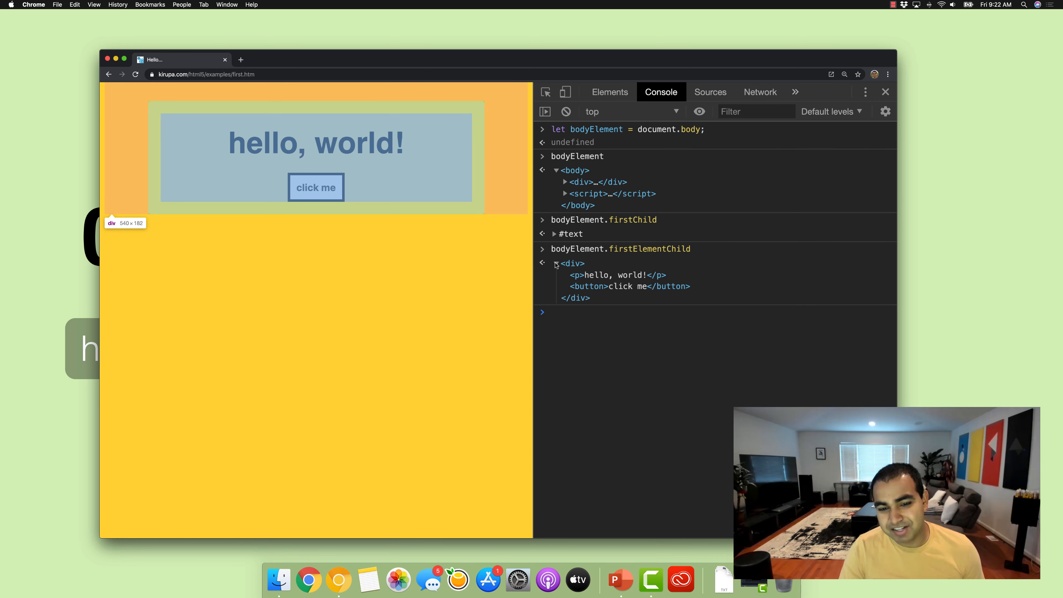
left_click(556, 263)
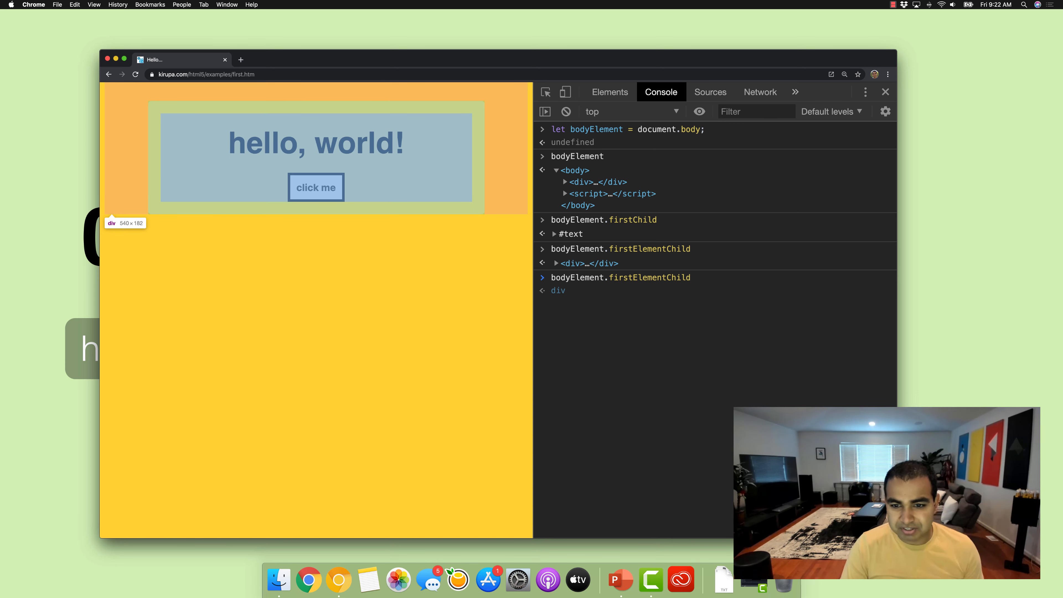
Evaluate bodyElement.lastElementChild and inspect the returned script element
type("bodyElement.las")
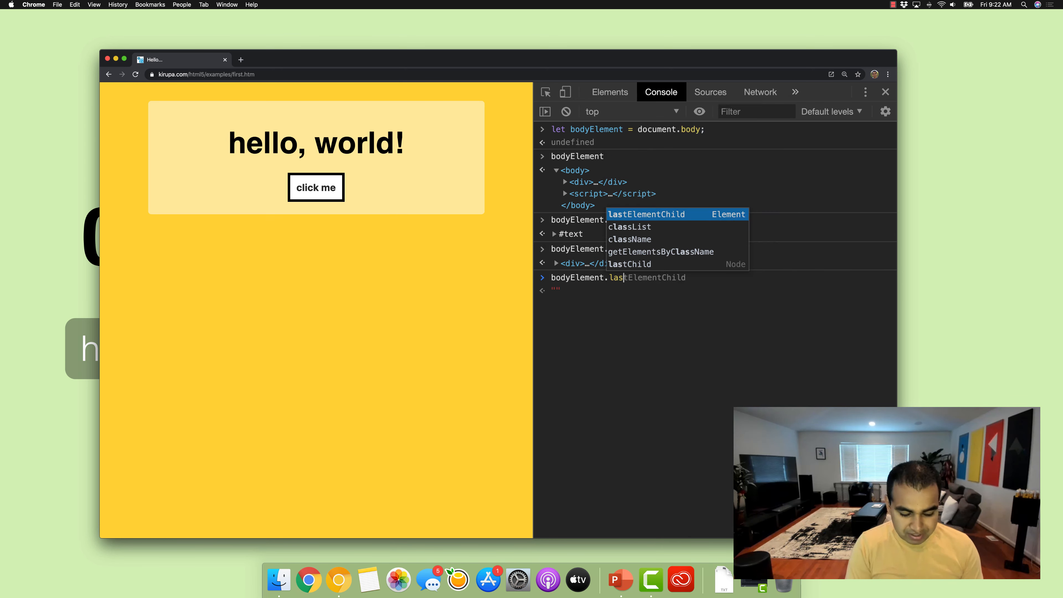
key("Enter")
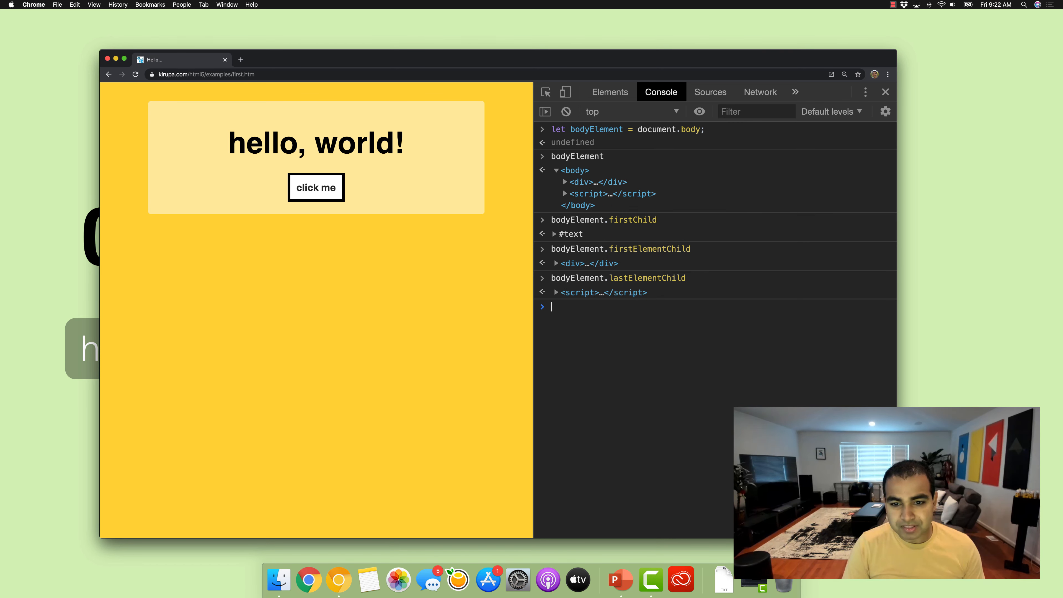
left_click(555, 292)
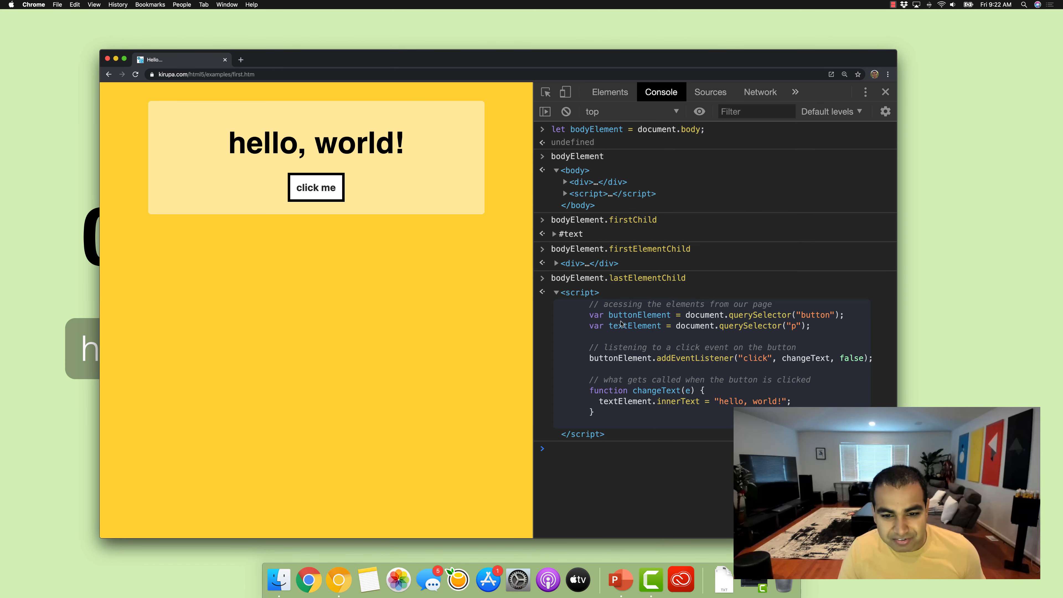
left_click(556, 292)
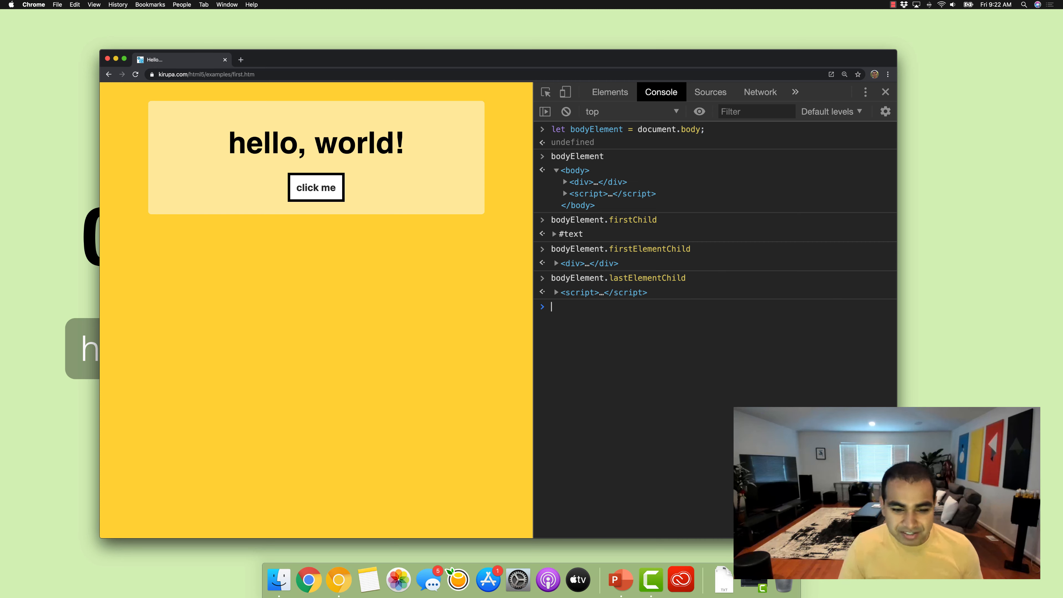
Evaluate bodyElement.children and inspect the HTMLCollection of div and script
type("bodyElement")
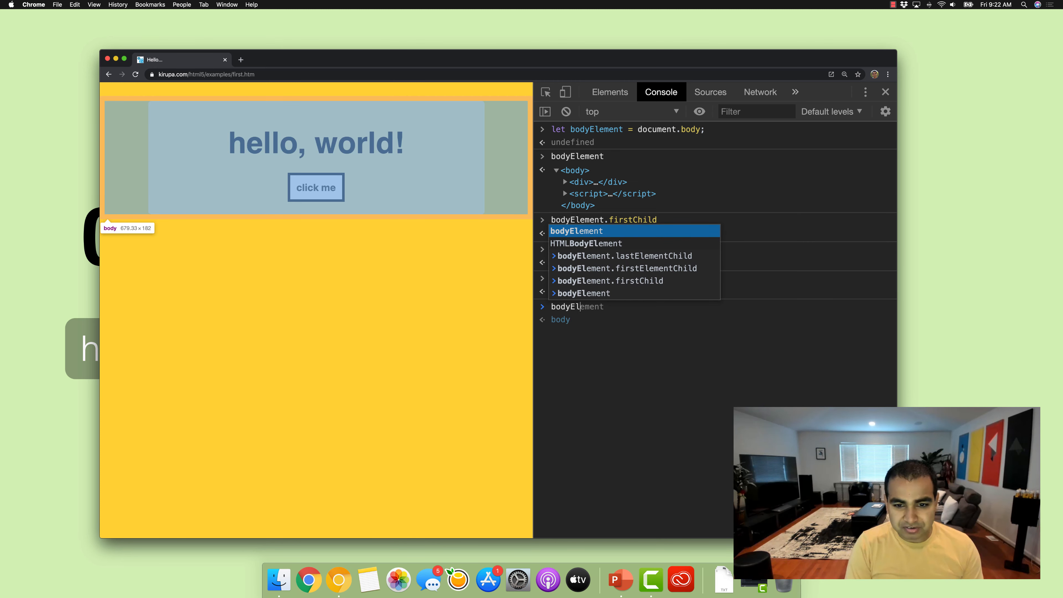
type("bodyElement.children")
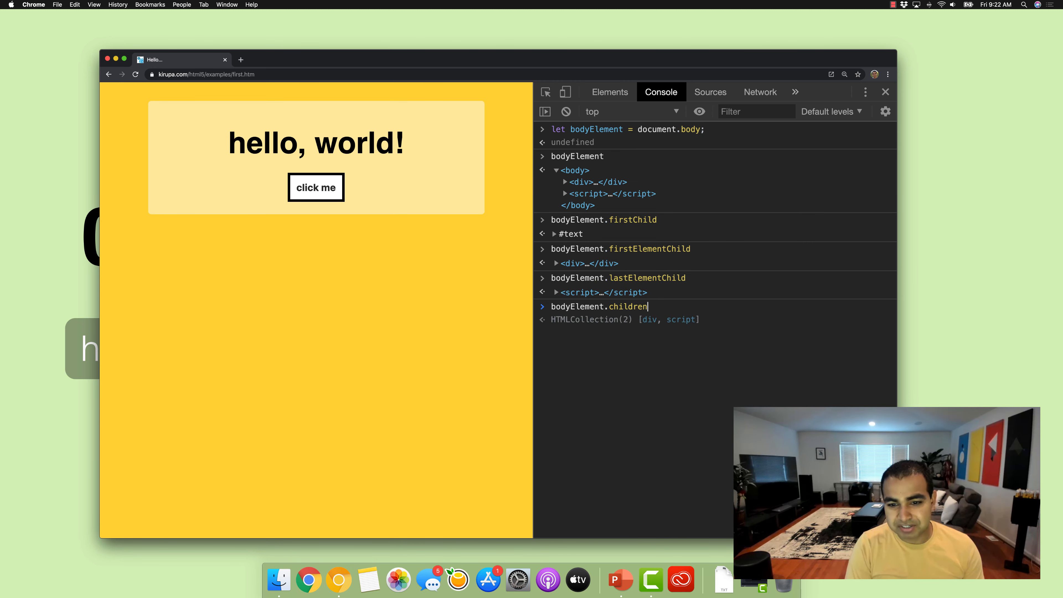
key("Enter")
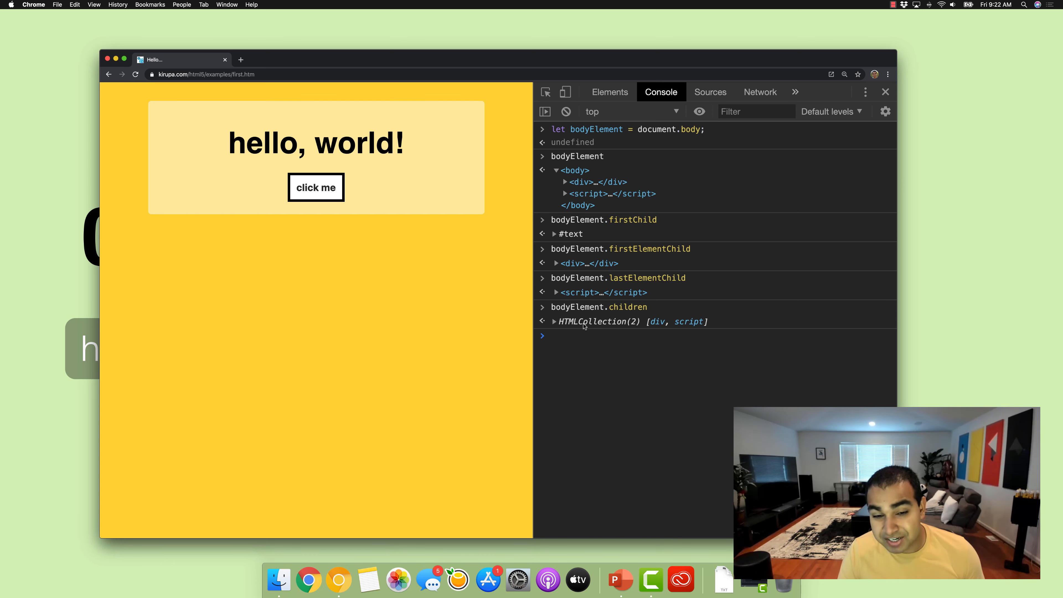
left_click(555, 321)
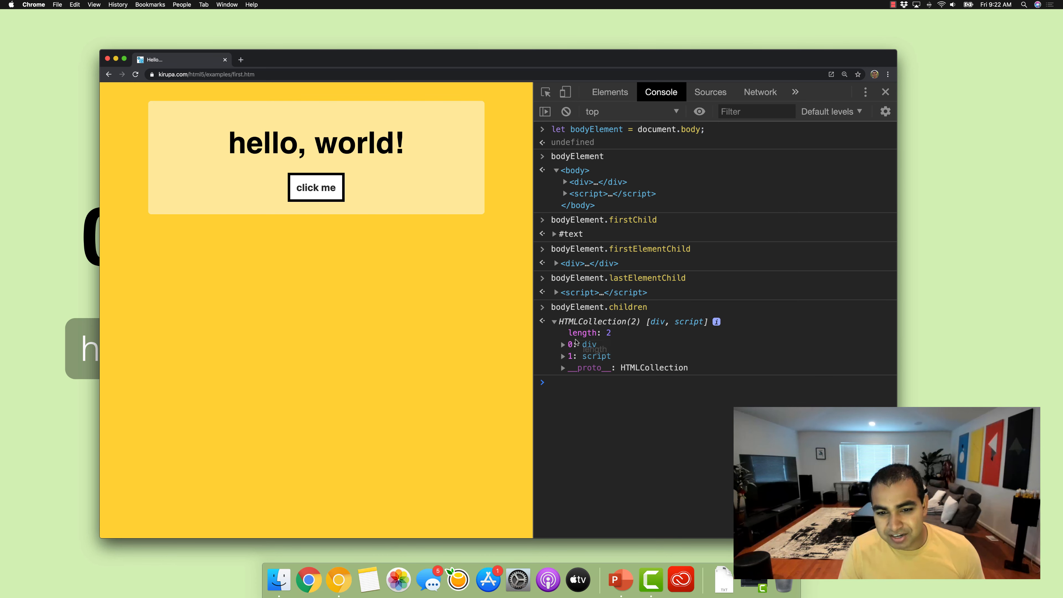
left_click(555, 321)
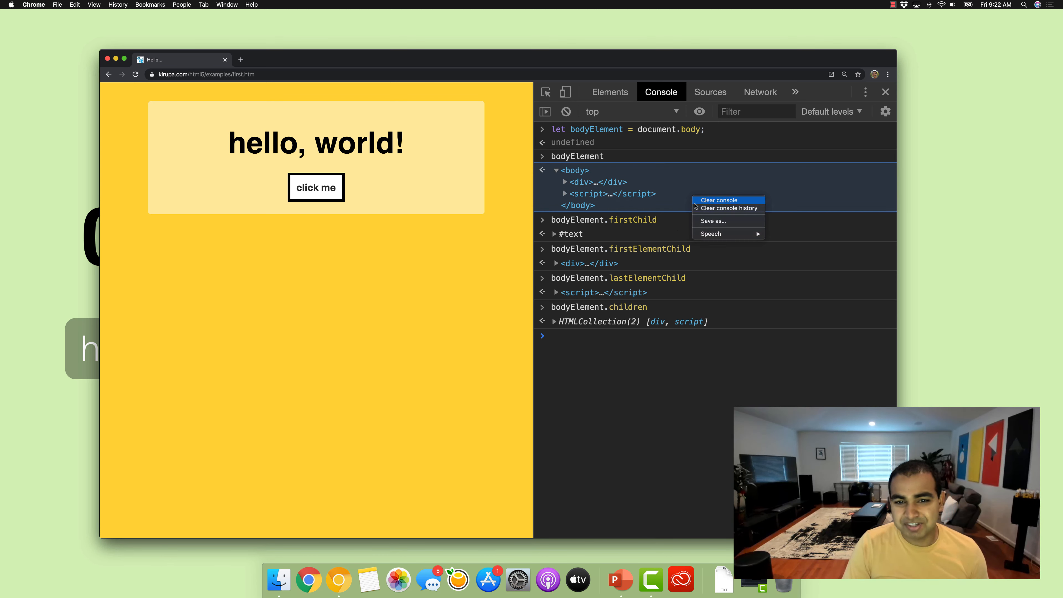
Clear the console and evaluate bodyElement.children[0], returning the div with p and button
left_click(718, 201)
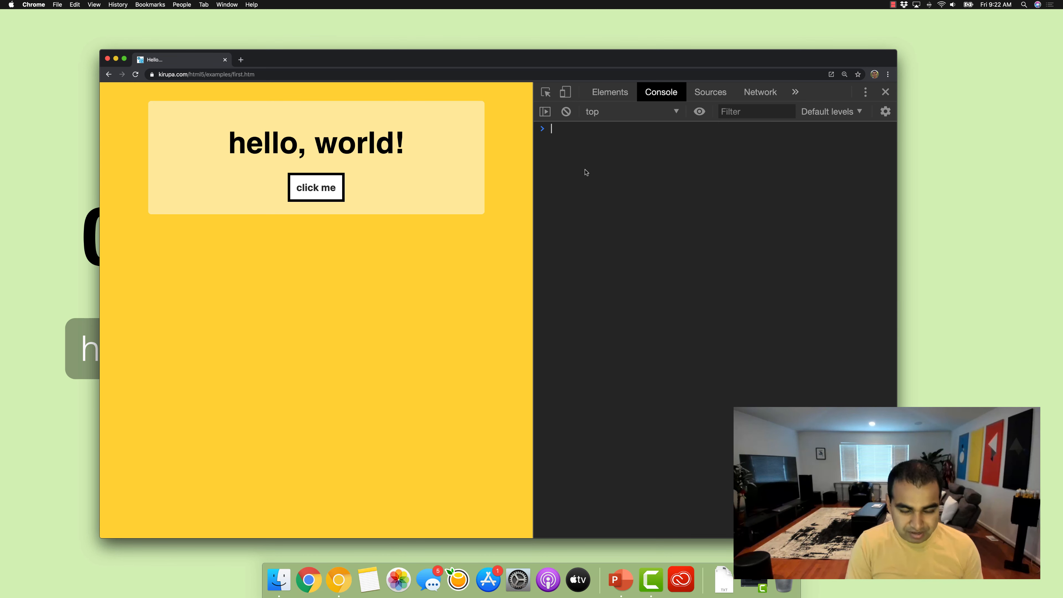
type("bodyElement")
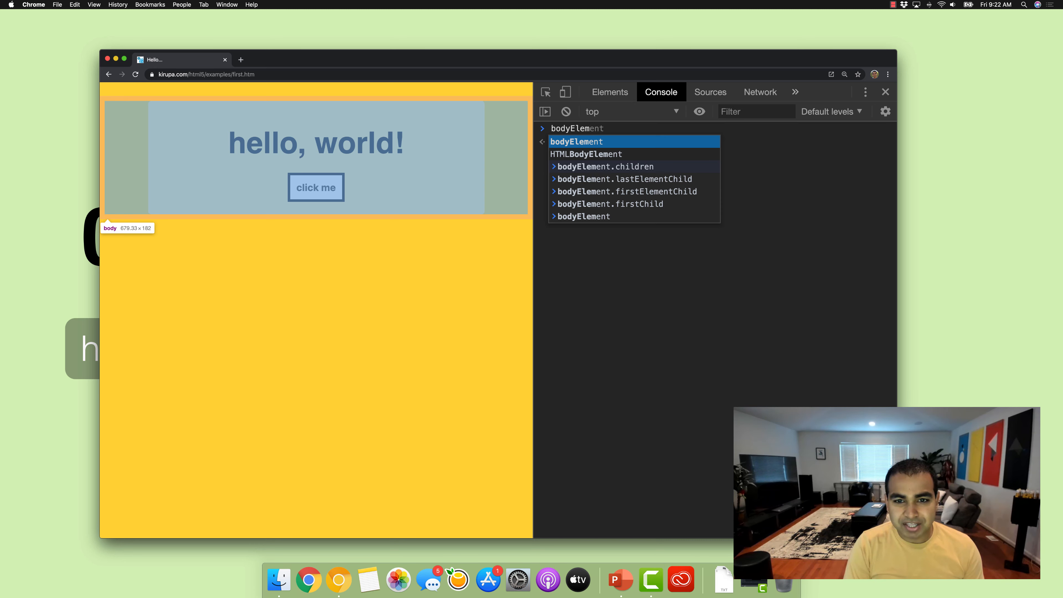
left_click(605, 167)
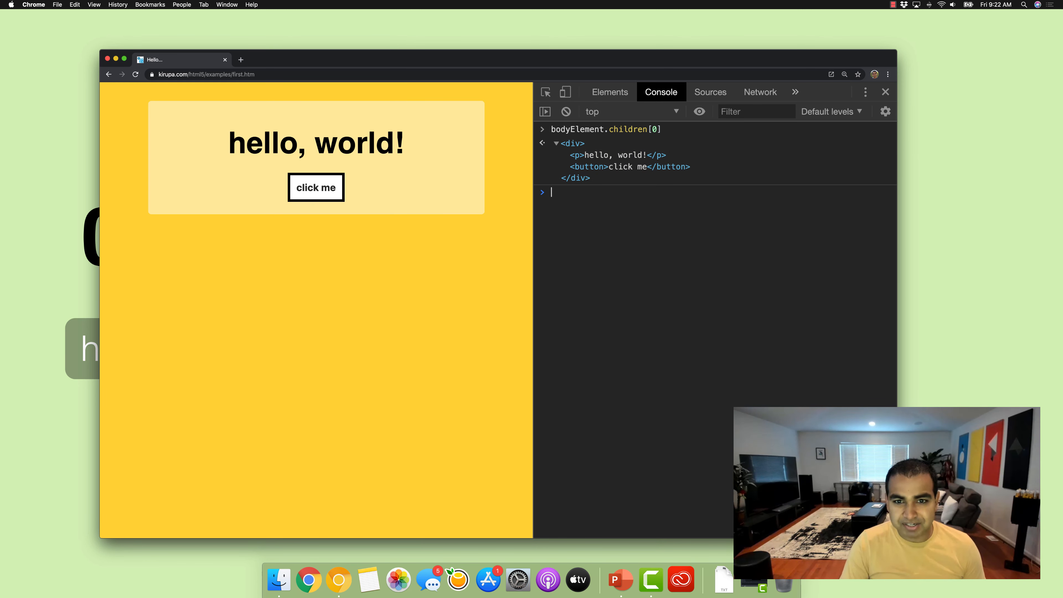
key("Enter")
type("bodyElement.children[0")
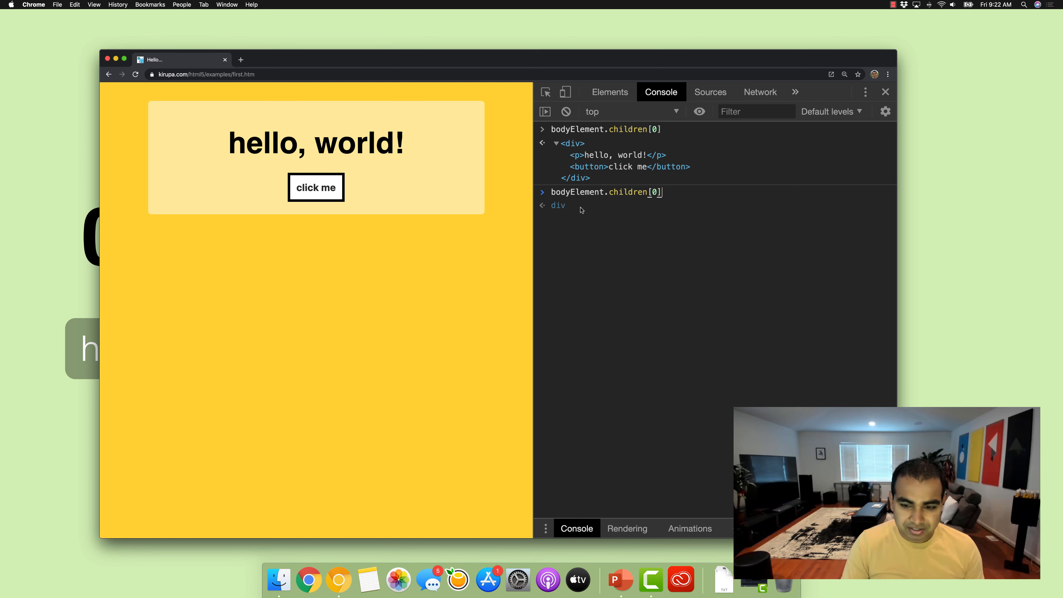
Run let divElement = document.querySelector("div"); to store the page's div
type("let divElement = docu")
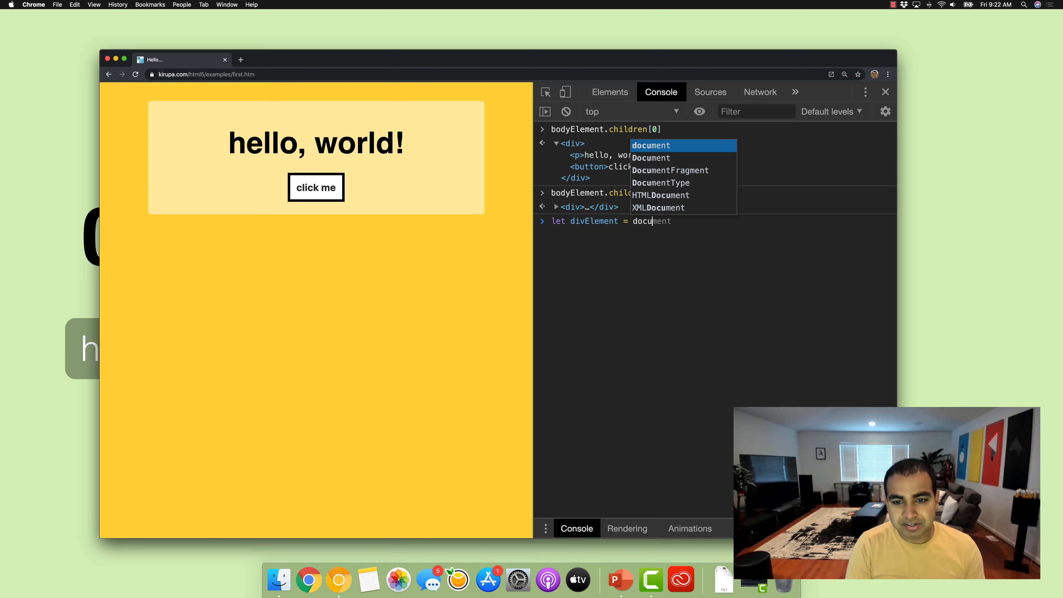
type(".querySelector")
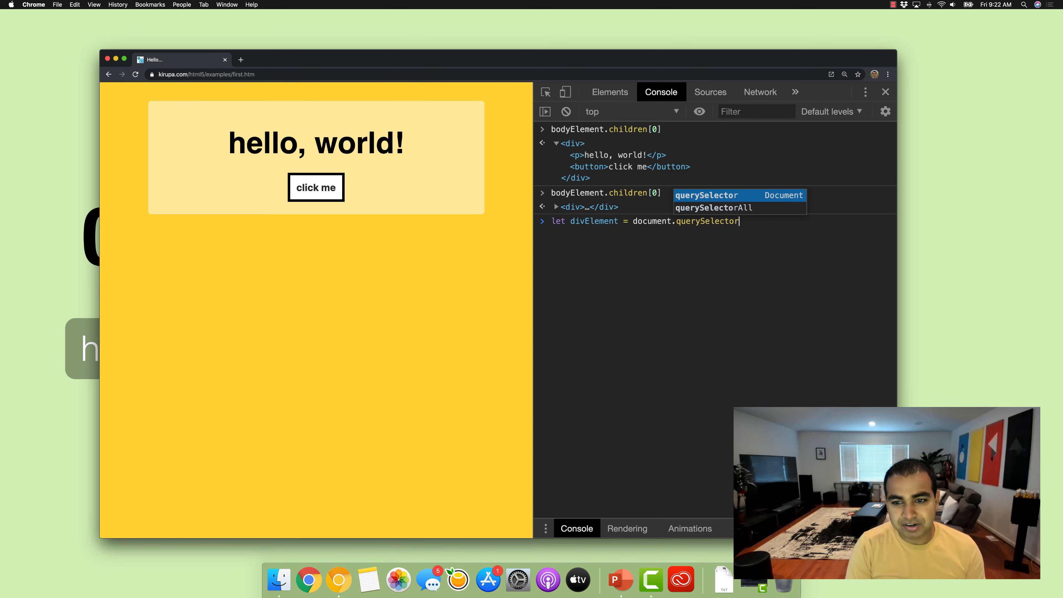
type("(\"div\");")
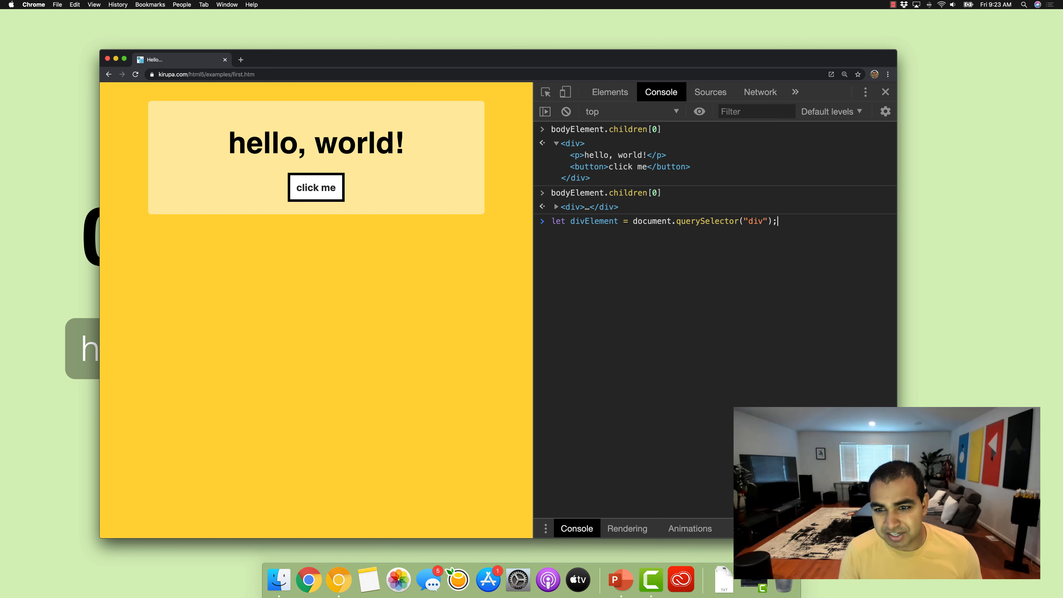
key("Enter")
type("divElement")
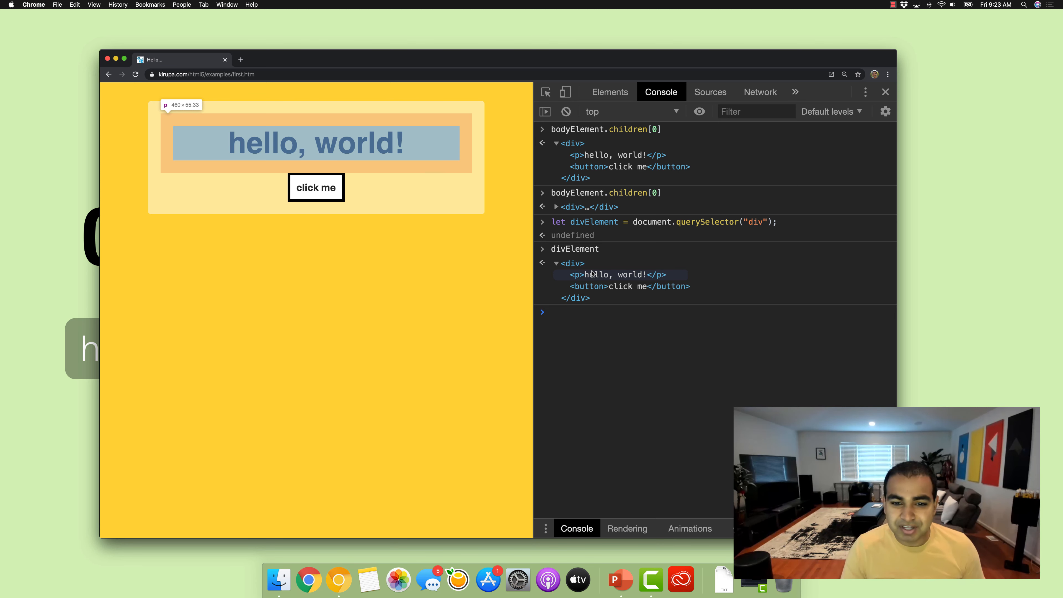
mouse_move(579, 322)
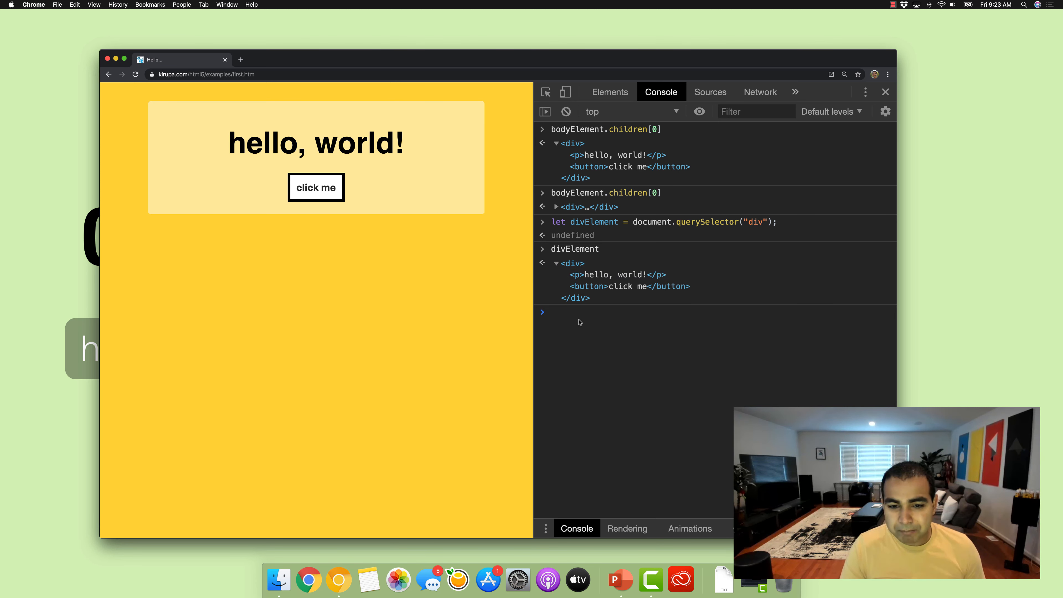
mouse_move(572, 264)
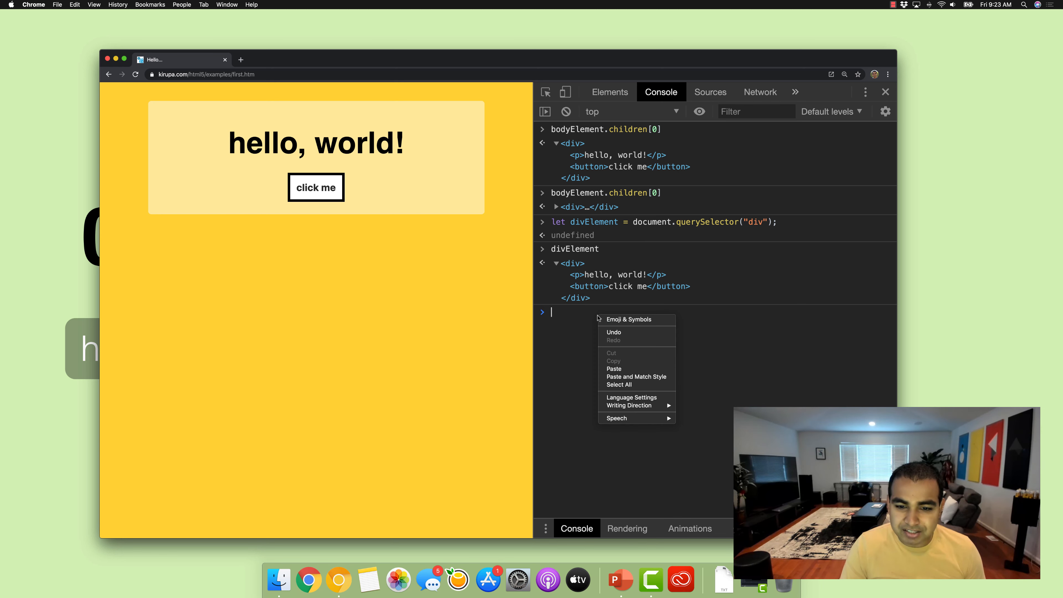
Clear the console and evaluate bodyElement.children[0].children[0], returning the hello, world! paragraph
left_click(573, 329)
type("bodyElement.")
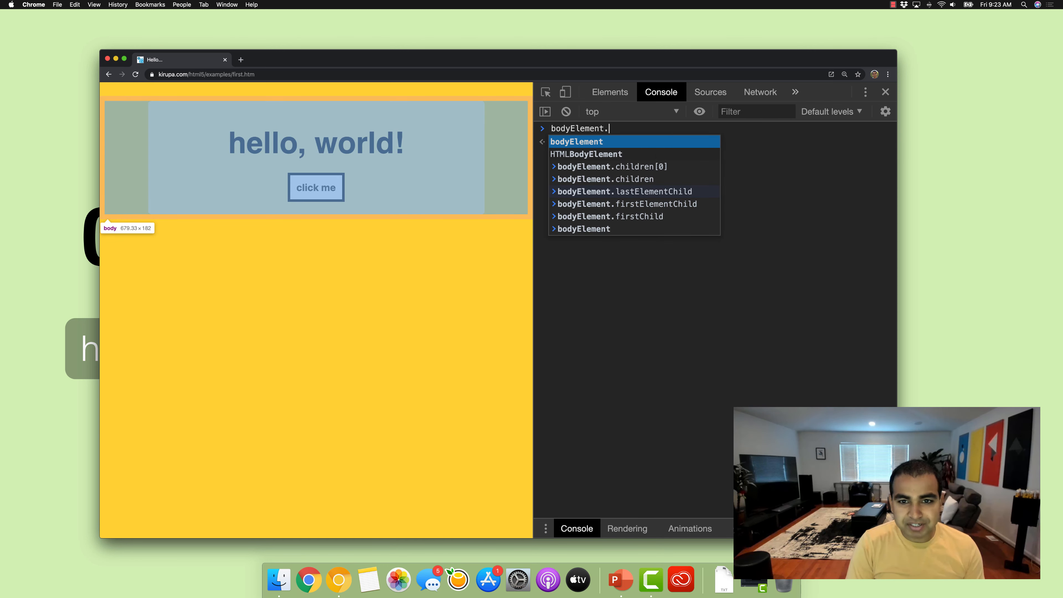
type("children[9")
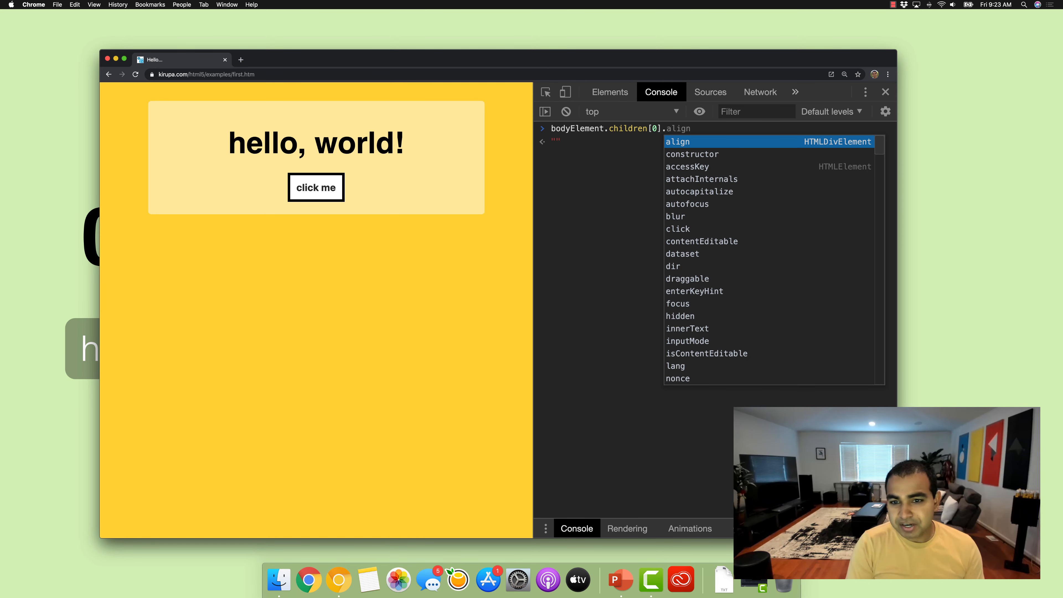
type("children")
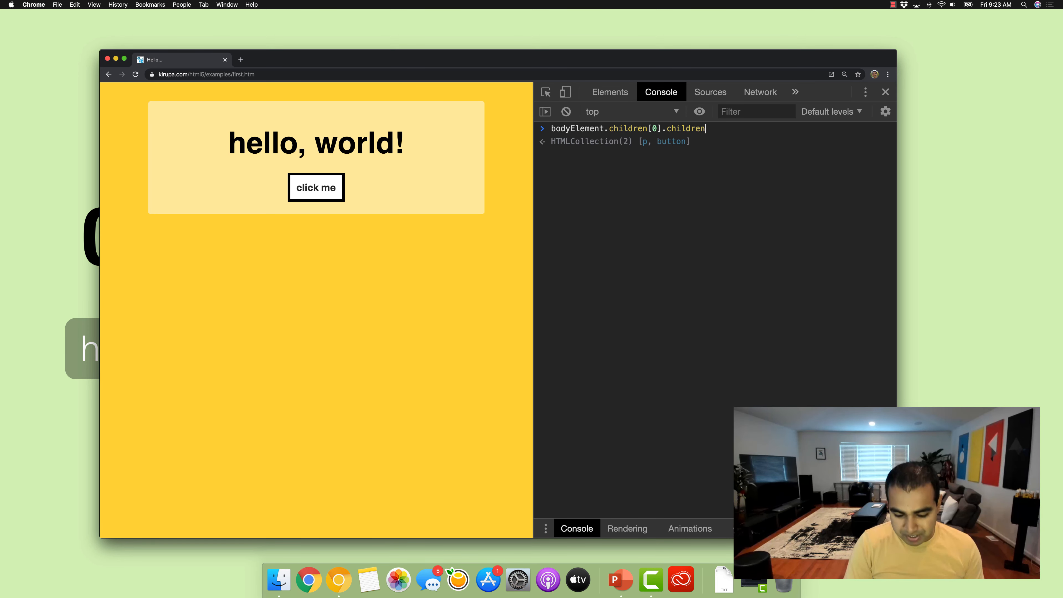
type("[0]]")
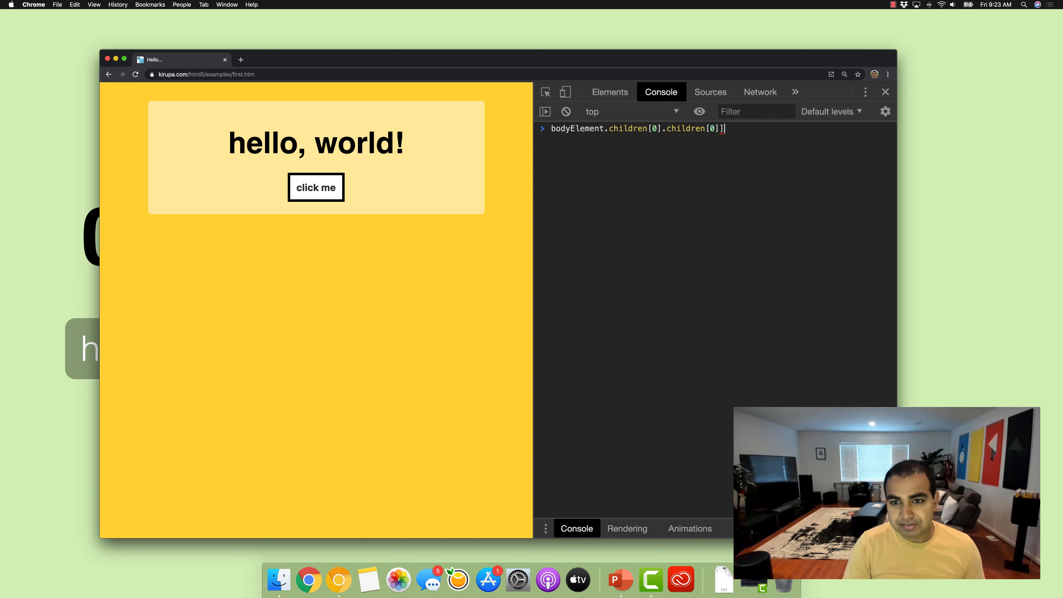
key("Enter")
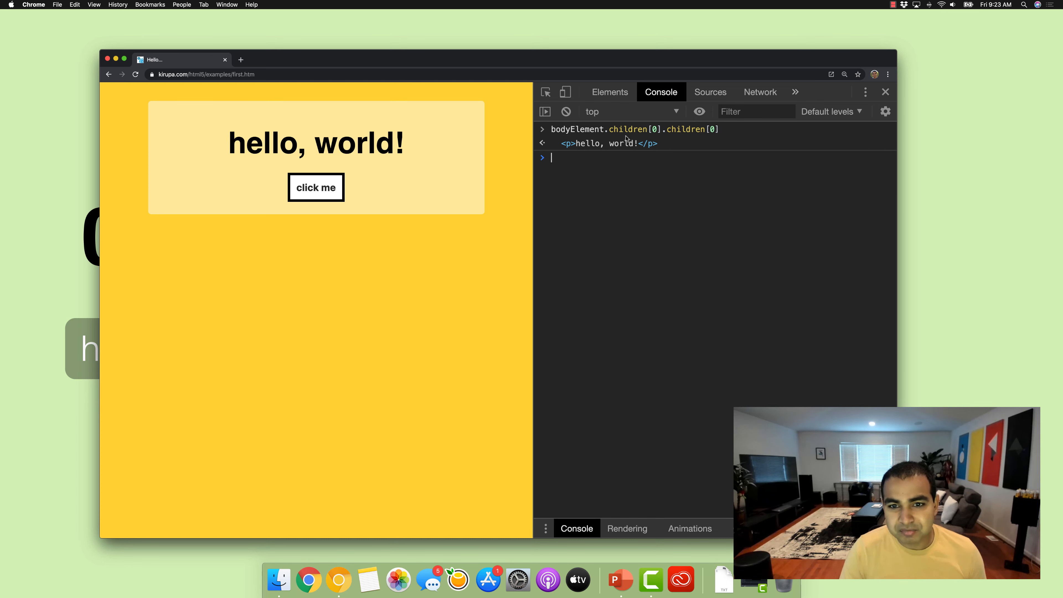
mouse_move(439, 166)
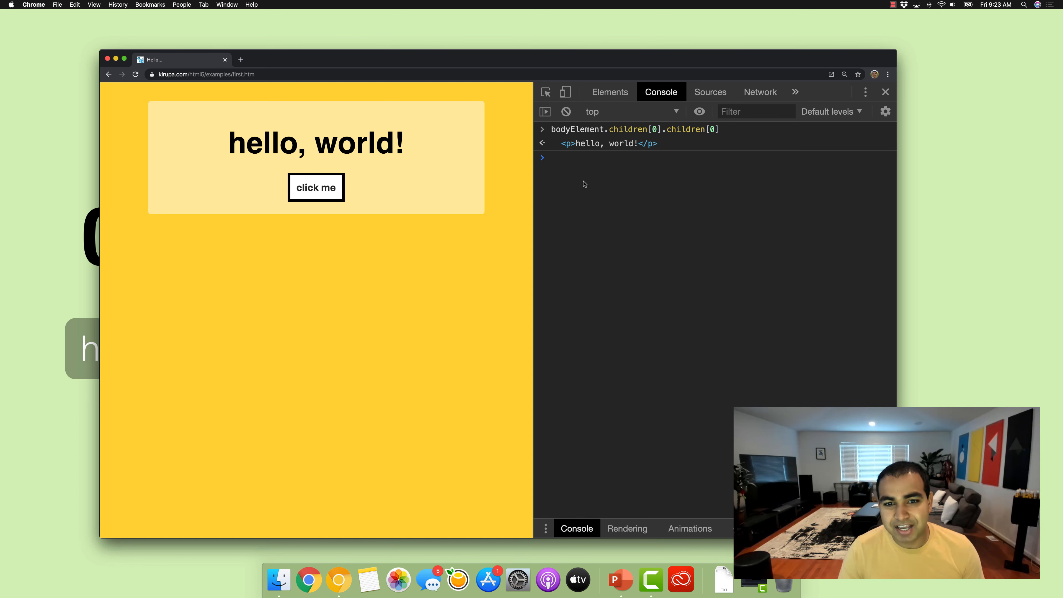
mouse_move(573, 144)
type("bodyElement.children[0]")
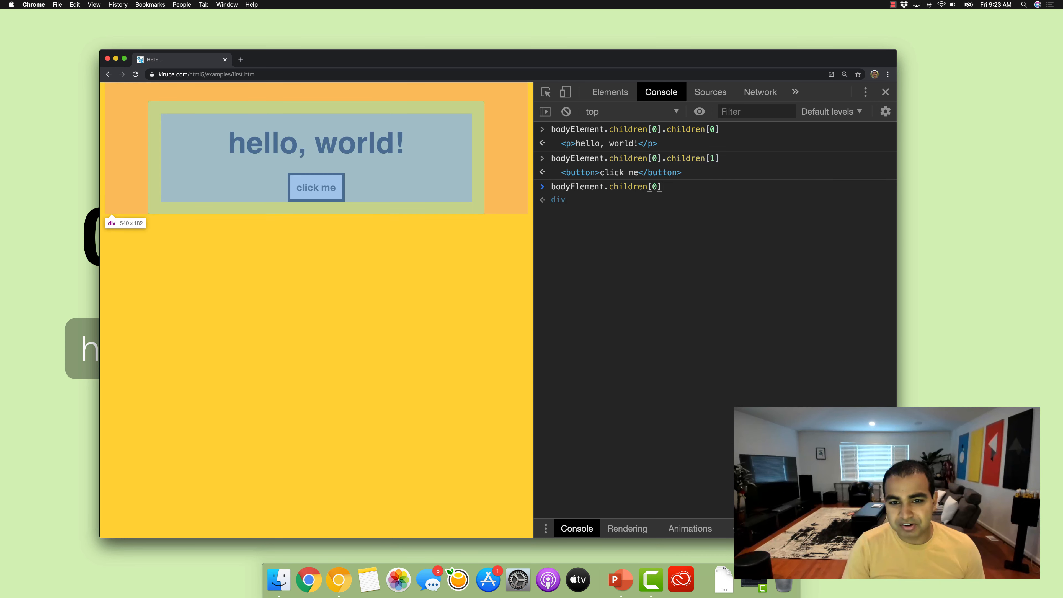
Evaluate bodyElement.children[0] and expand the returned div to show its p and button
key("Enter")
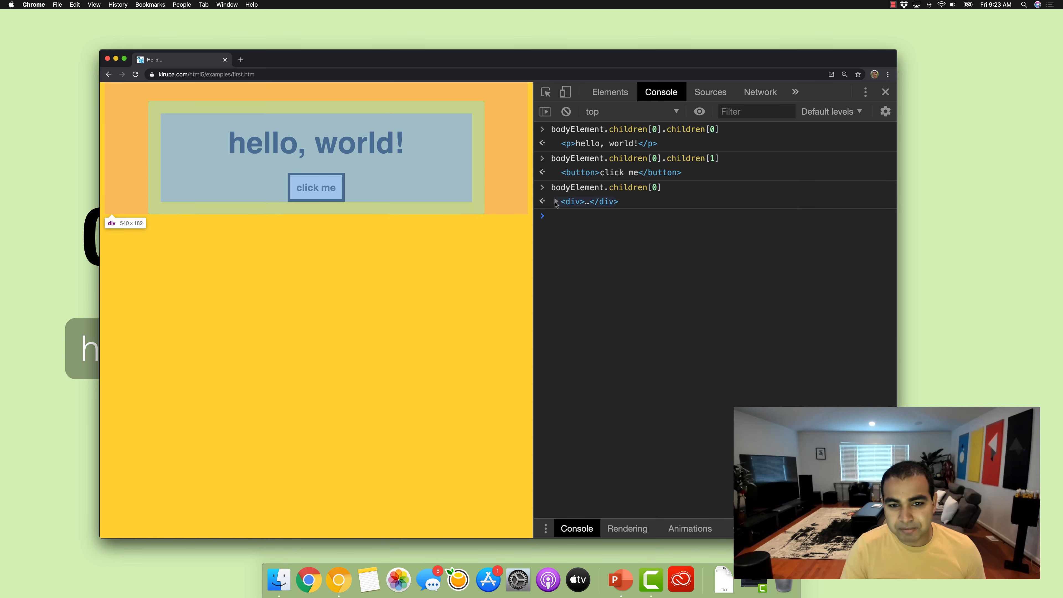
left_click(556, 201)
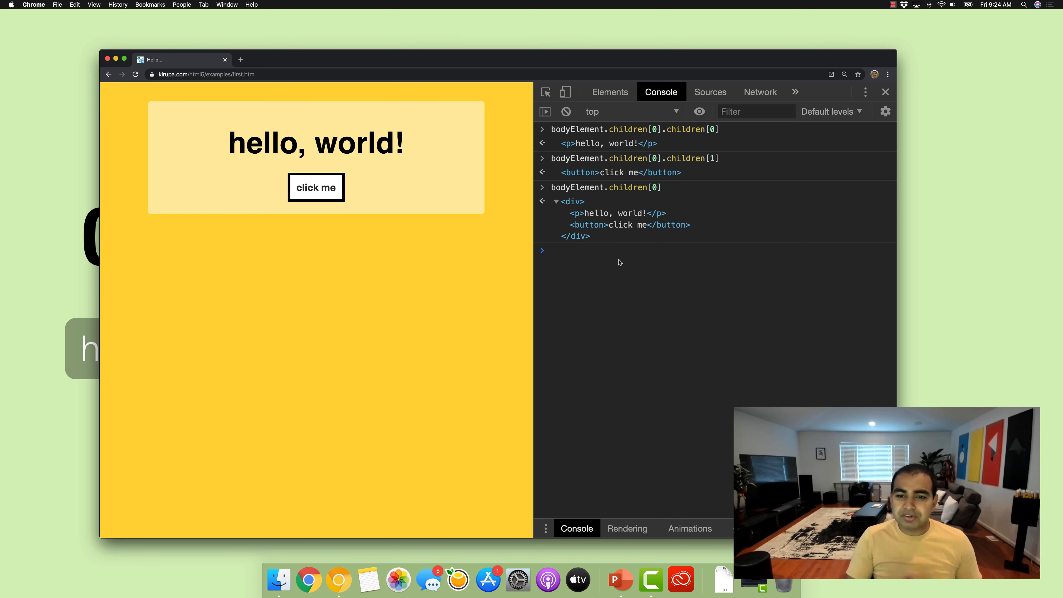
mouse_move(617, 142)
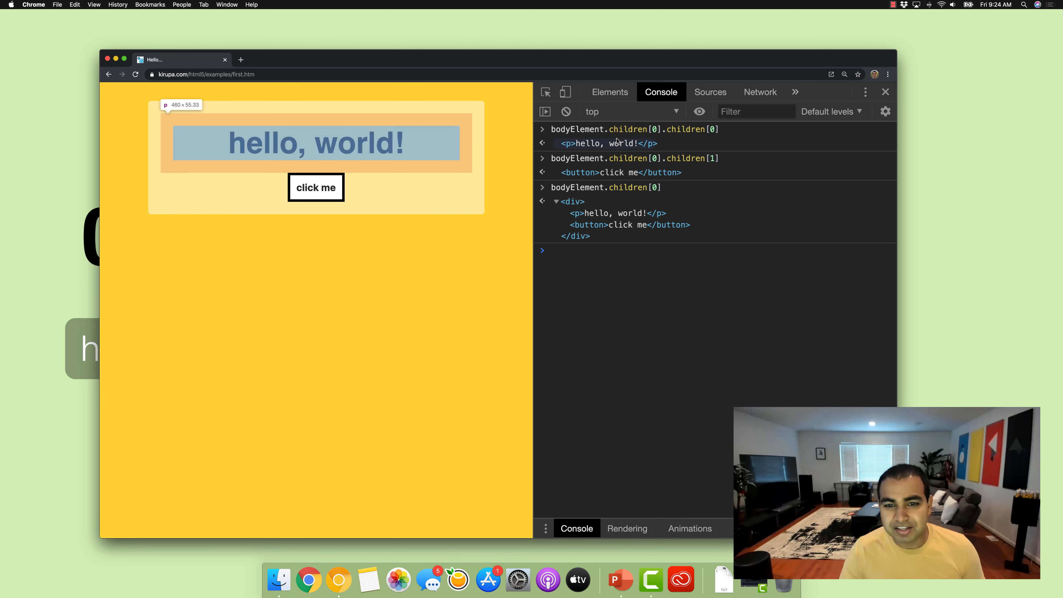
mouse_move(600, 268)
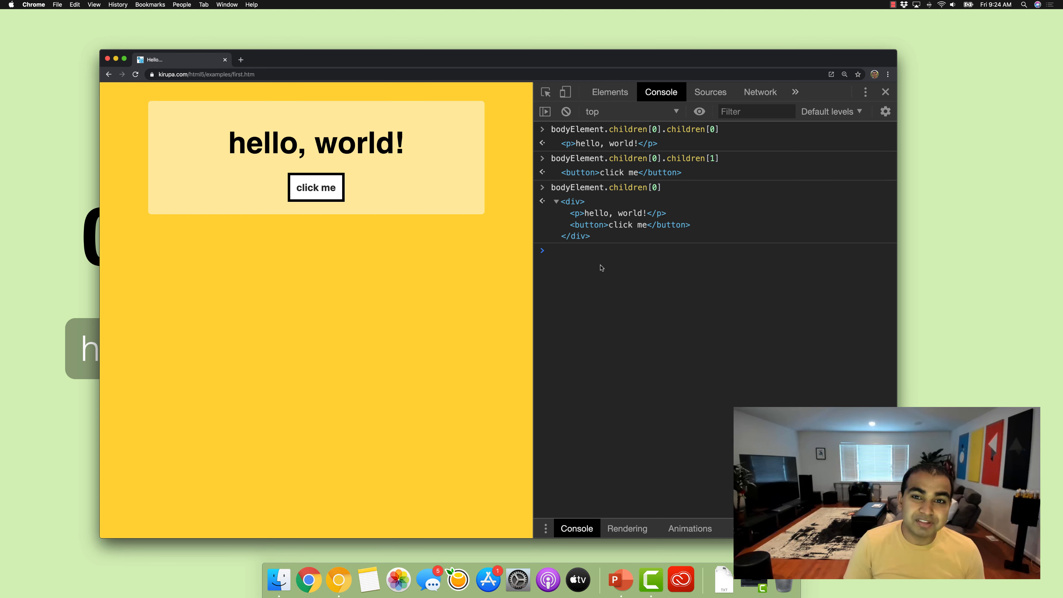